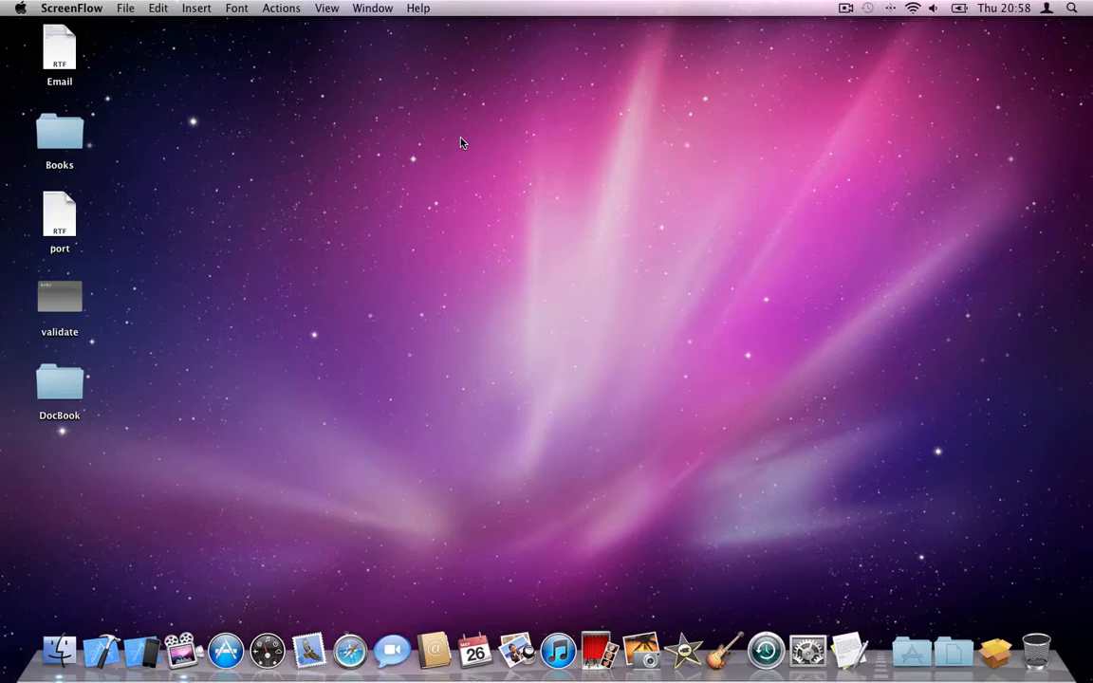
mouse_move(103, 592)
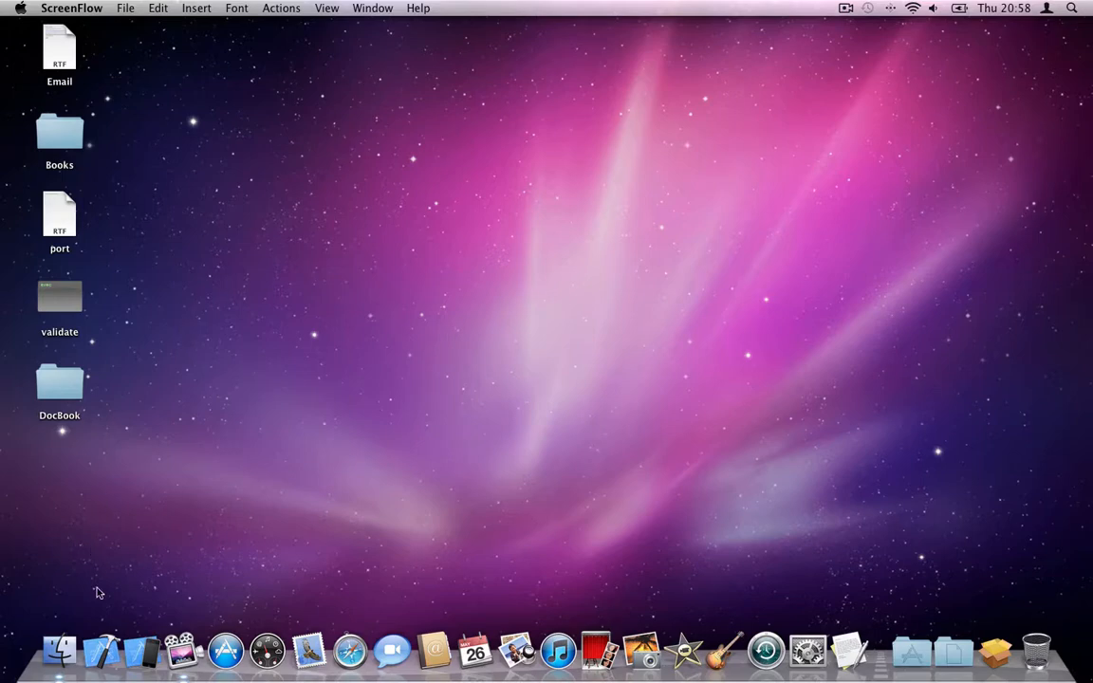
Launch Xcode from the Dock so its welcome window appears.
left_click(102, 649)
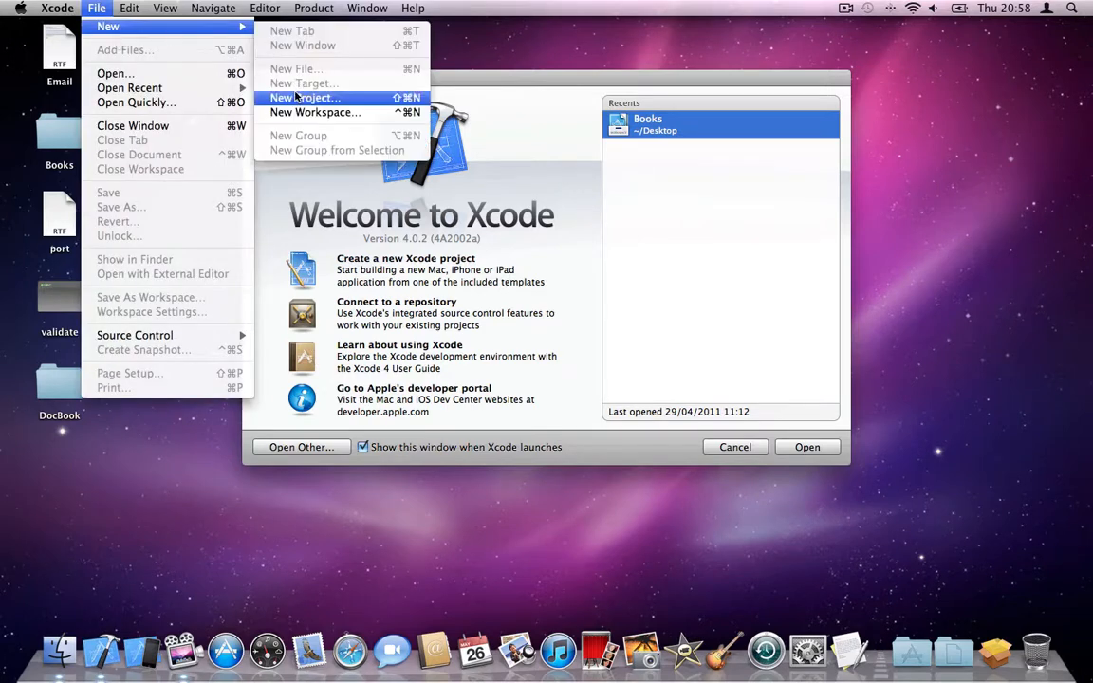
Create a View-based Application project named TableViews saved on the Desktop.
left_click(304, 99)
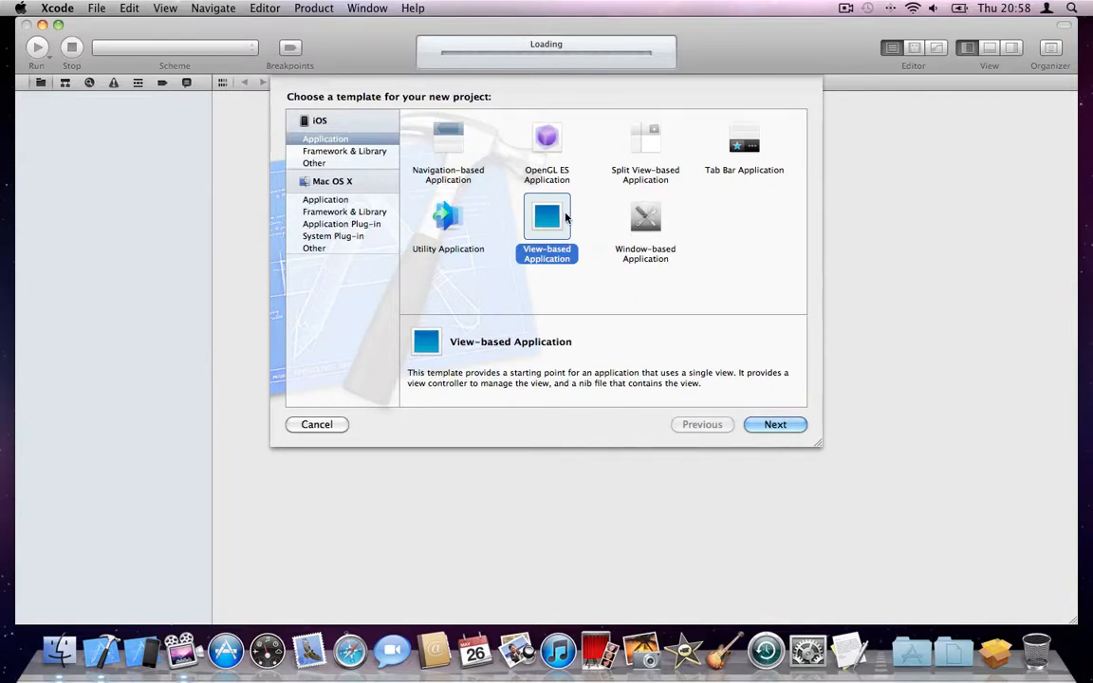
left_click(775, 426)
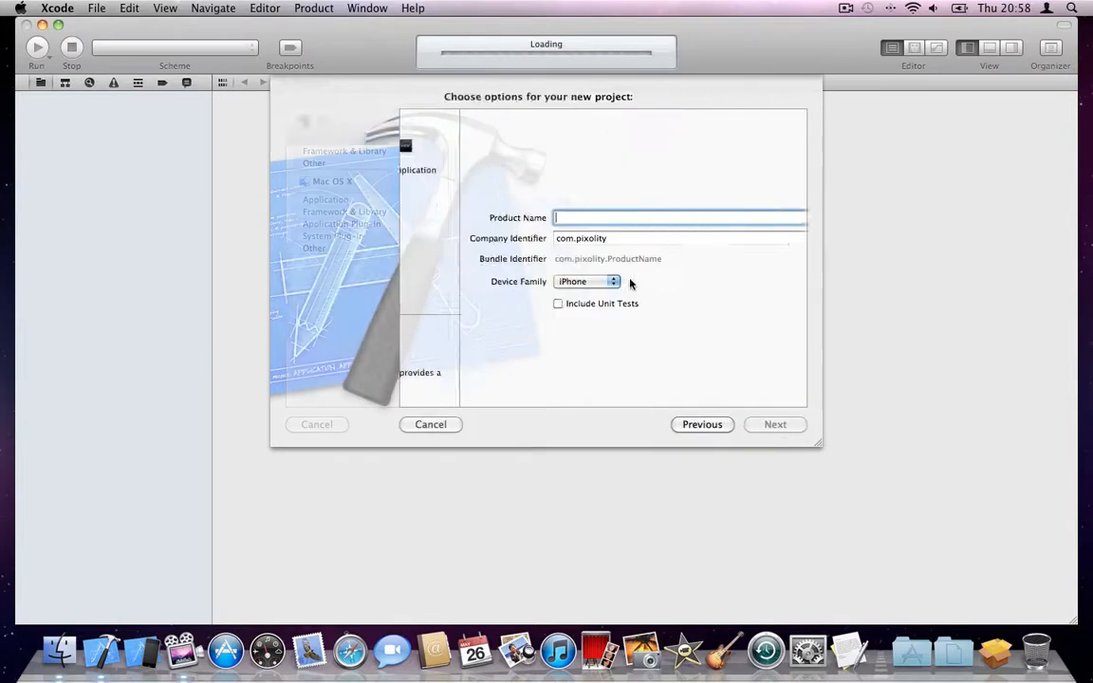
type("TableViews")
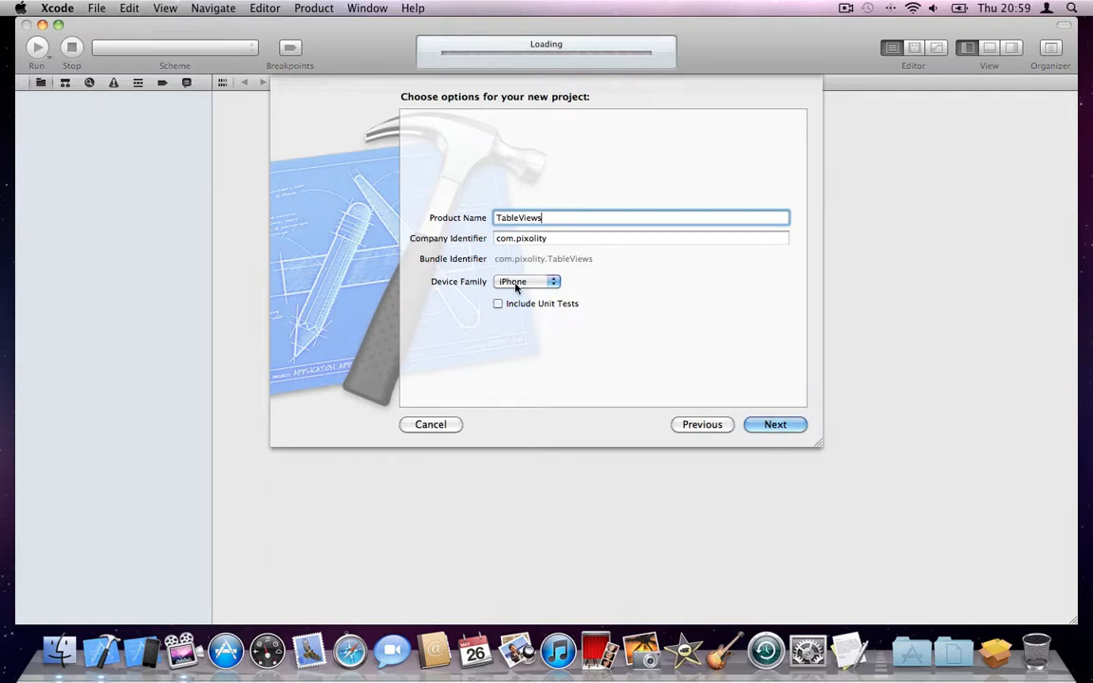
mouse_move(733, 379)
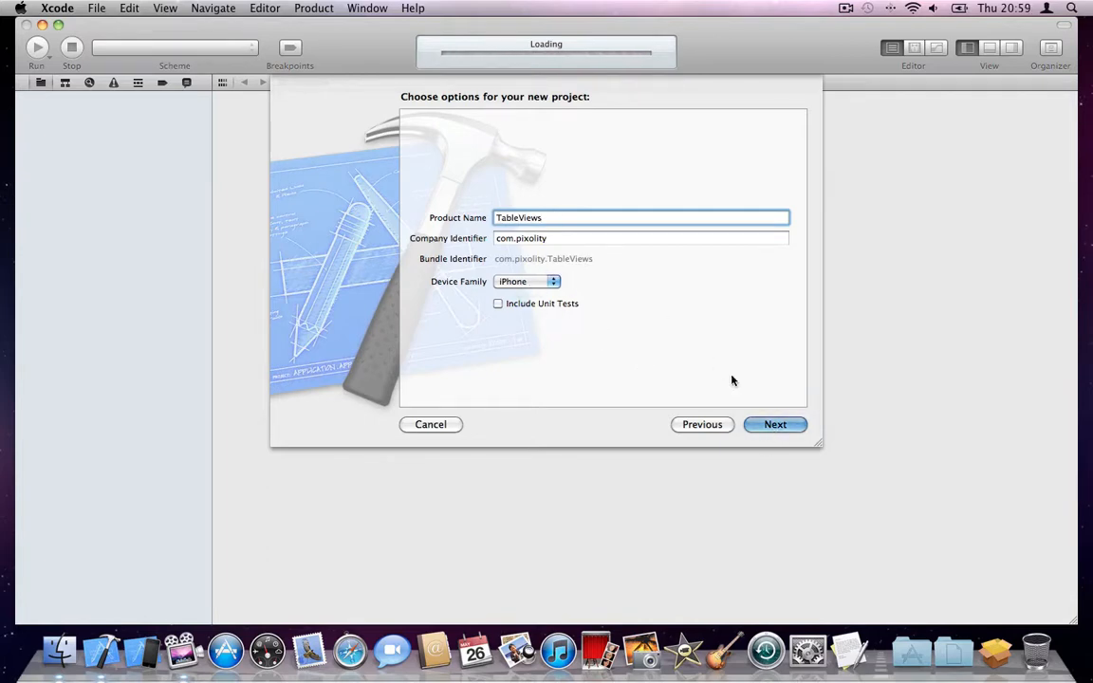
left_click(775, 426)
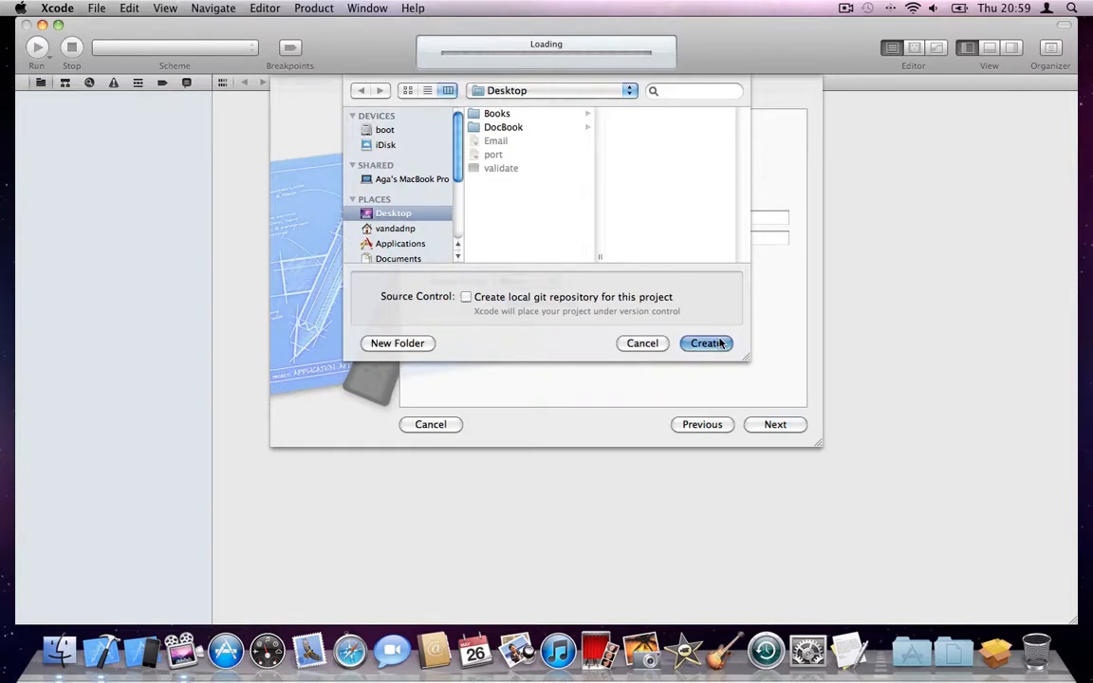
left_click(706, 341)
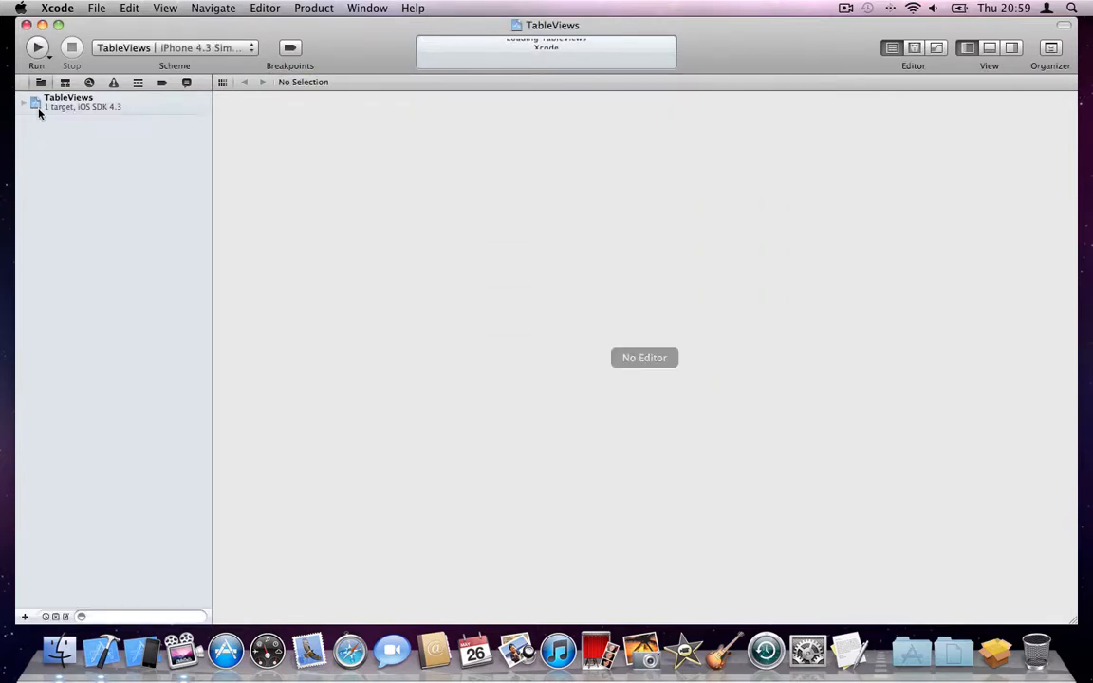
Show TableViewsViewController.xib with the Utilities pane and Object Library visible.
left_click(22, 102)
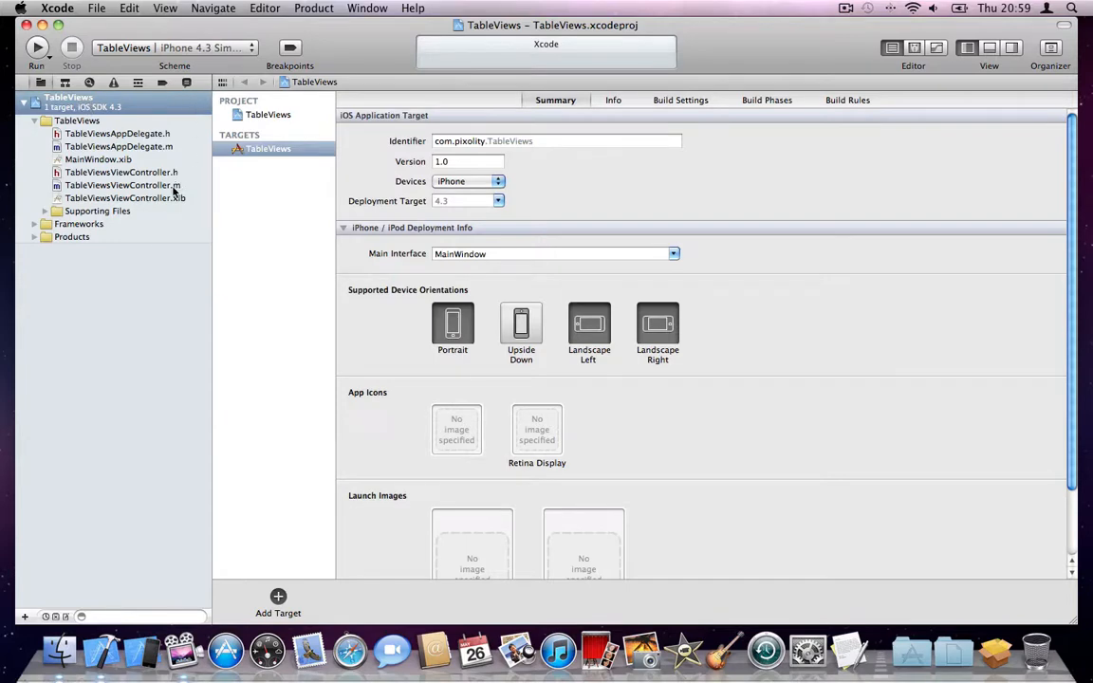
mouse_move(187, 205)
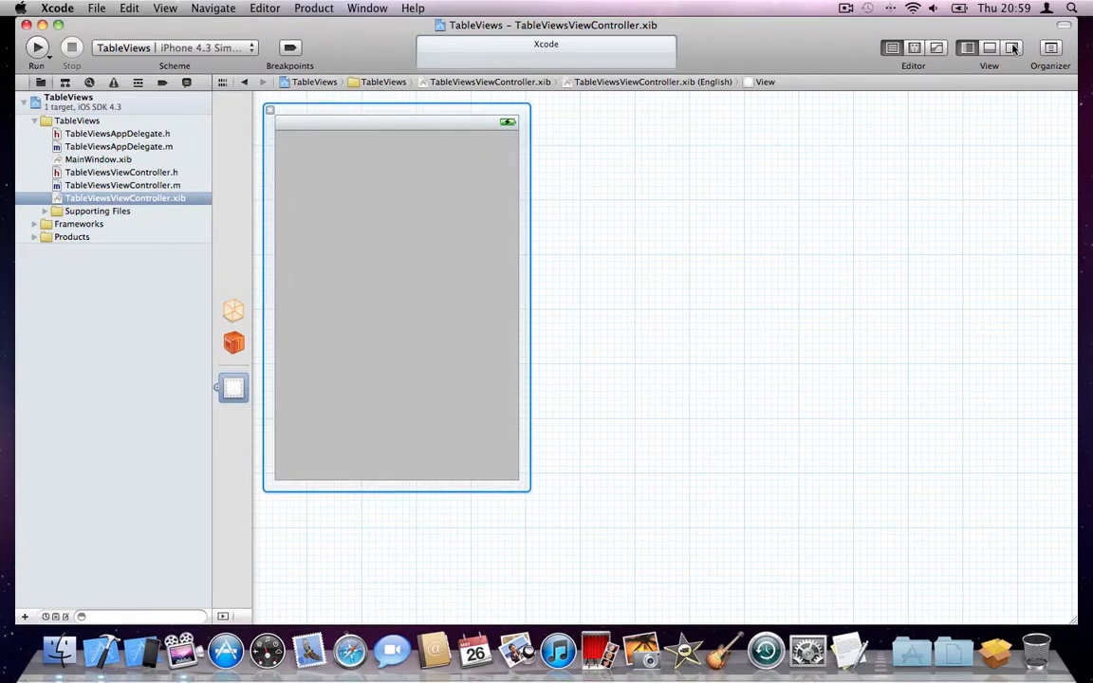
left_click(1013, 47)
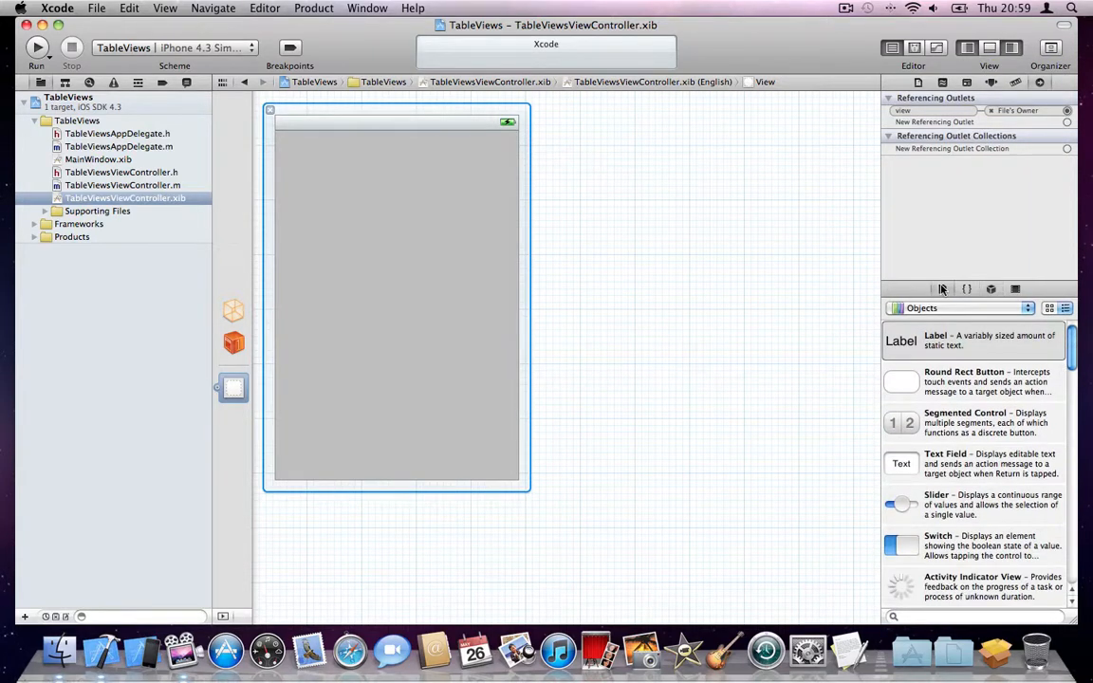
left_click(966, 288)
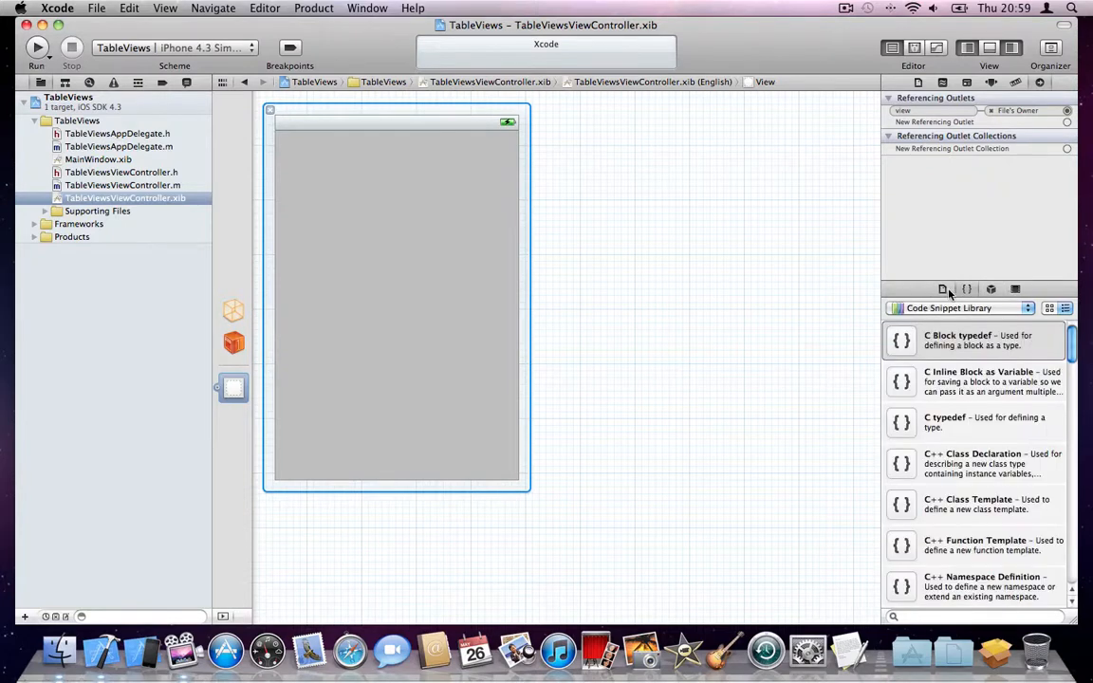
left_click(991, 289)
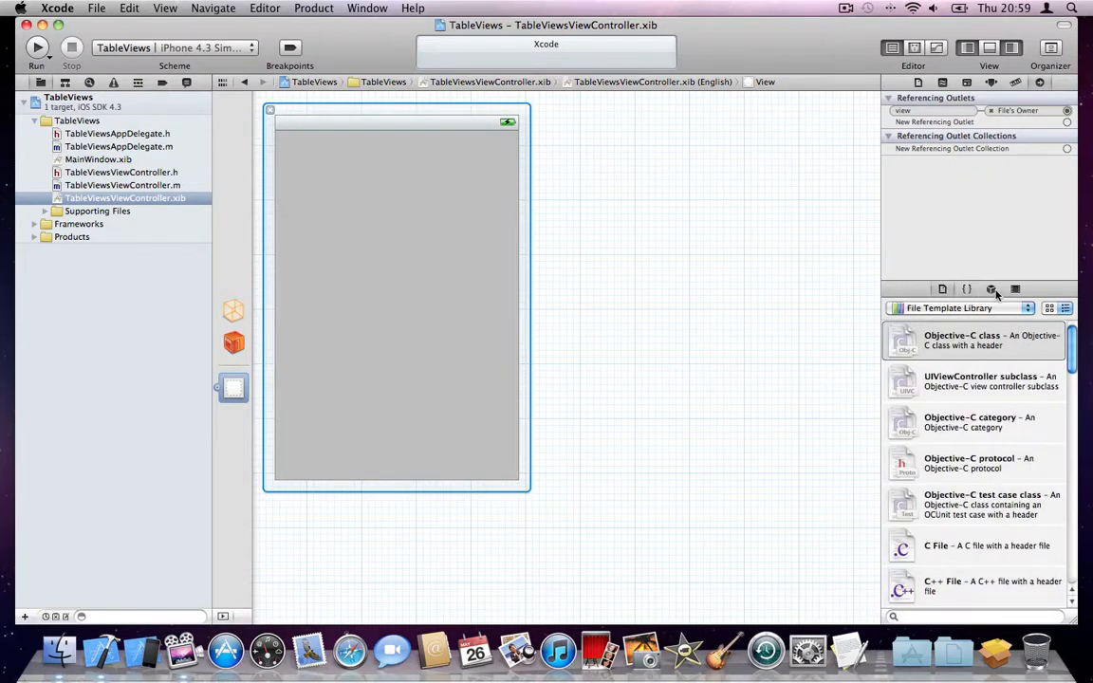
left_click(991, 289)
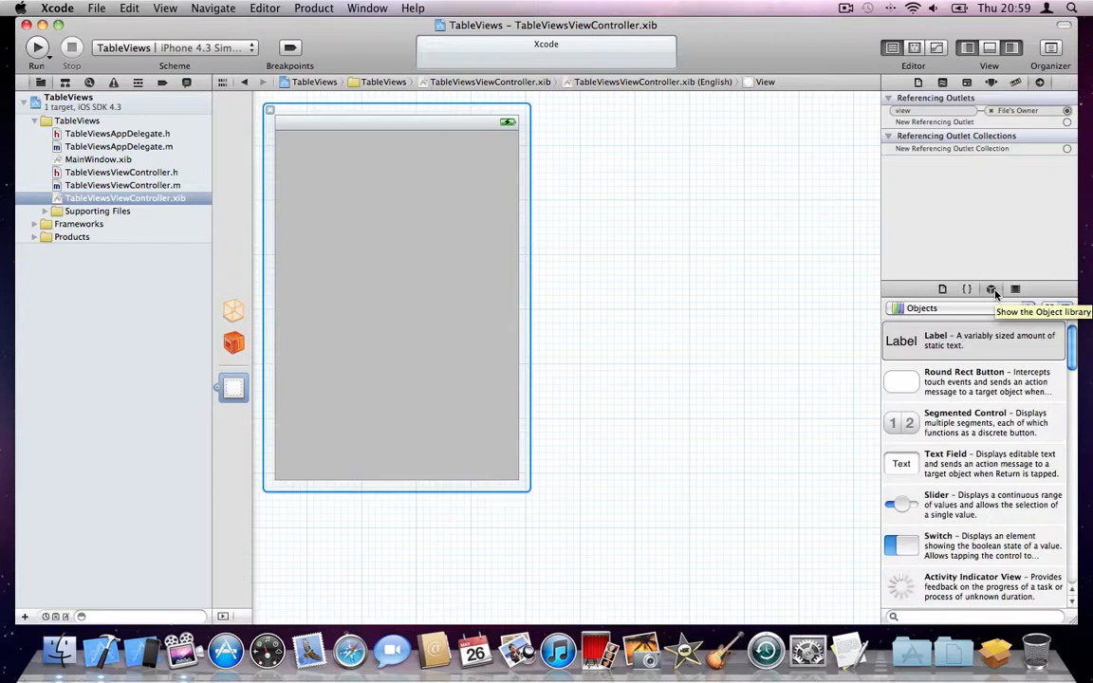
mouse_move(983, 391)
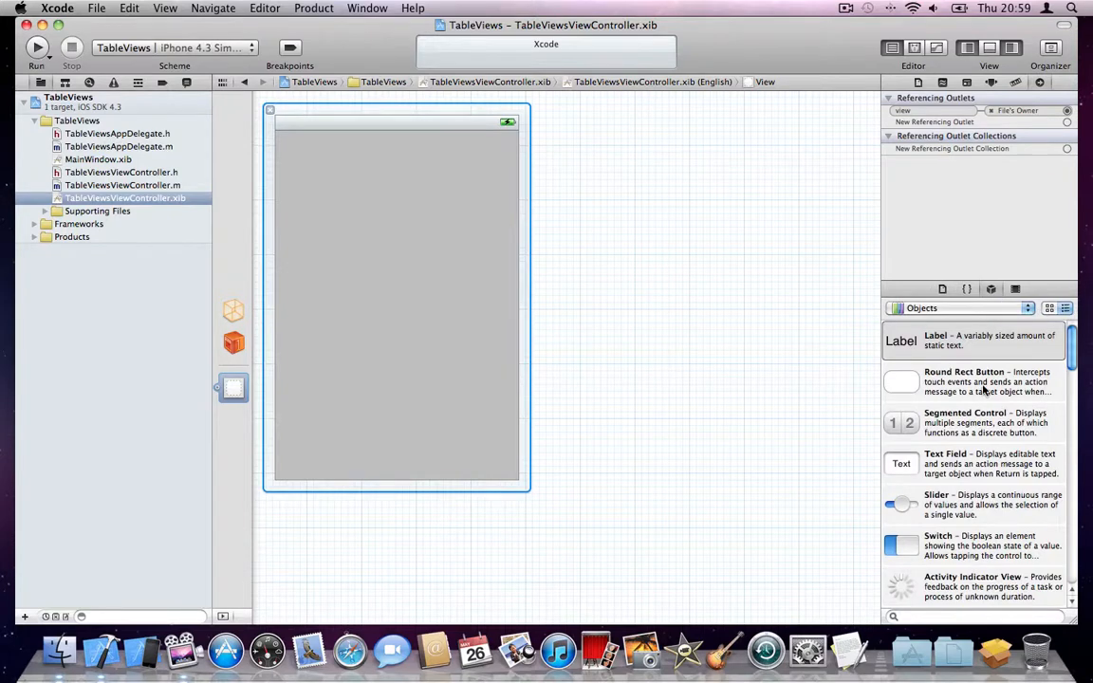
Add a full-screen Table View to the controller's view and hide the Utilities pane.
scroll("down", 3)
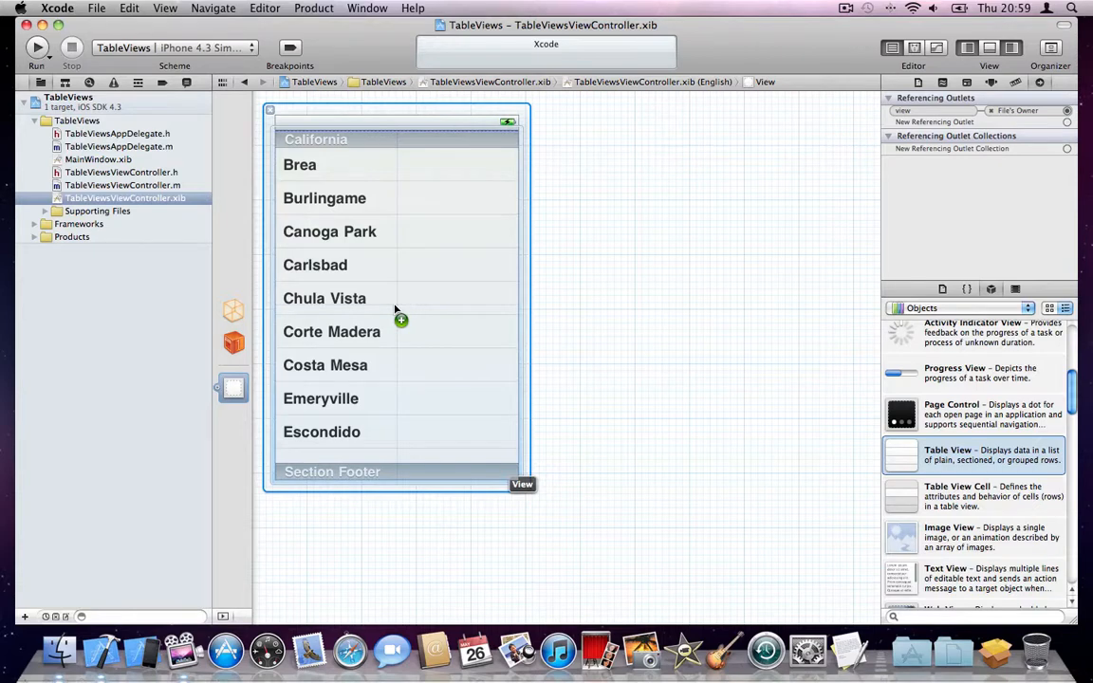
left_click(397, 285)
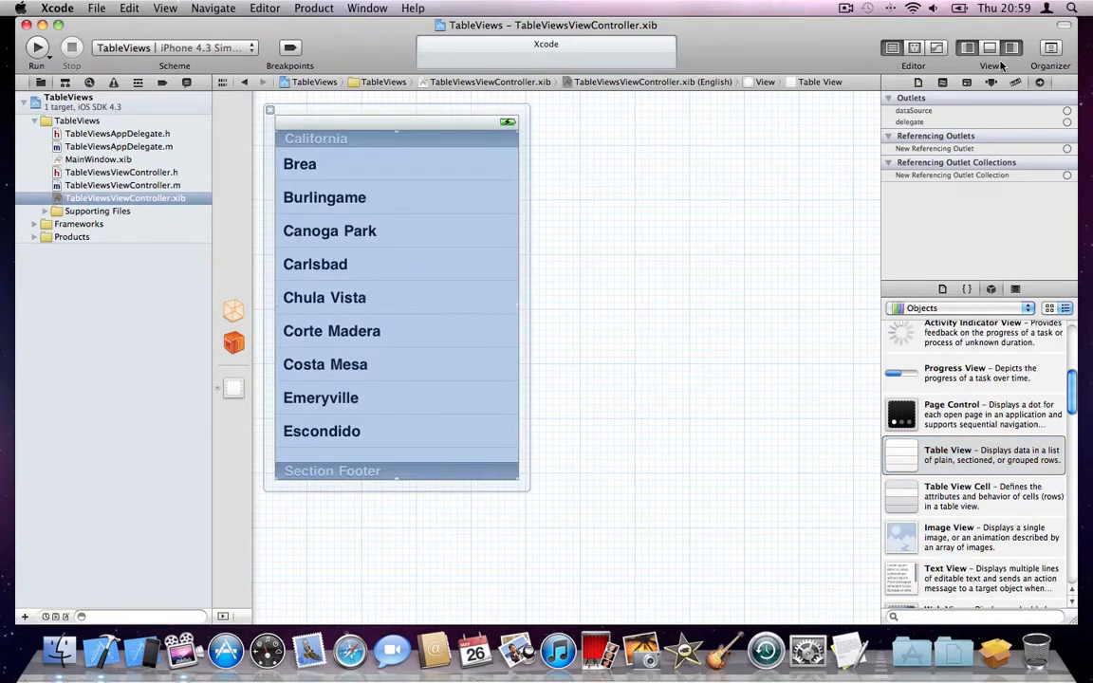
left_click(915, 47)
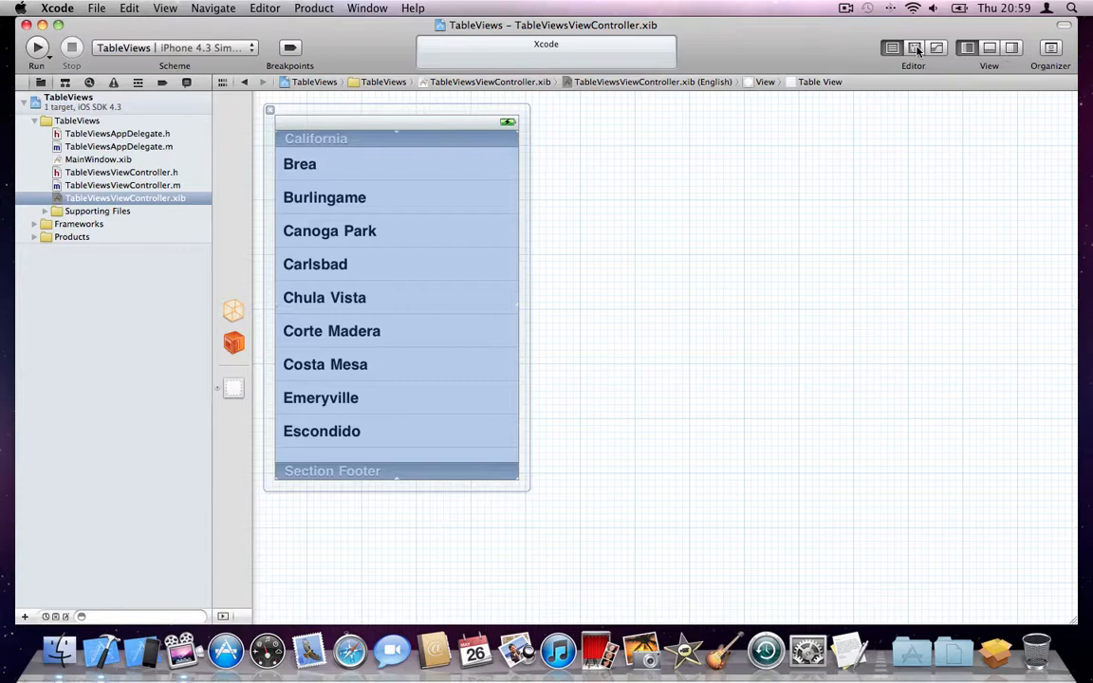
mouse_move(915, 47)
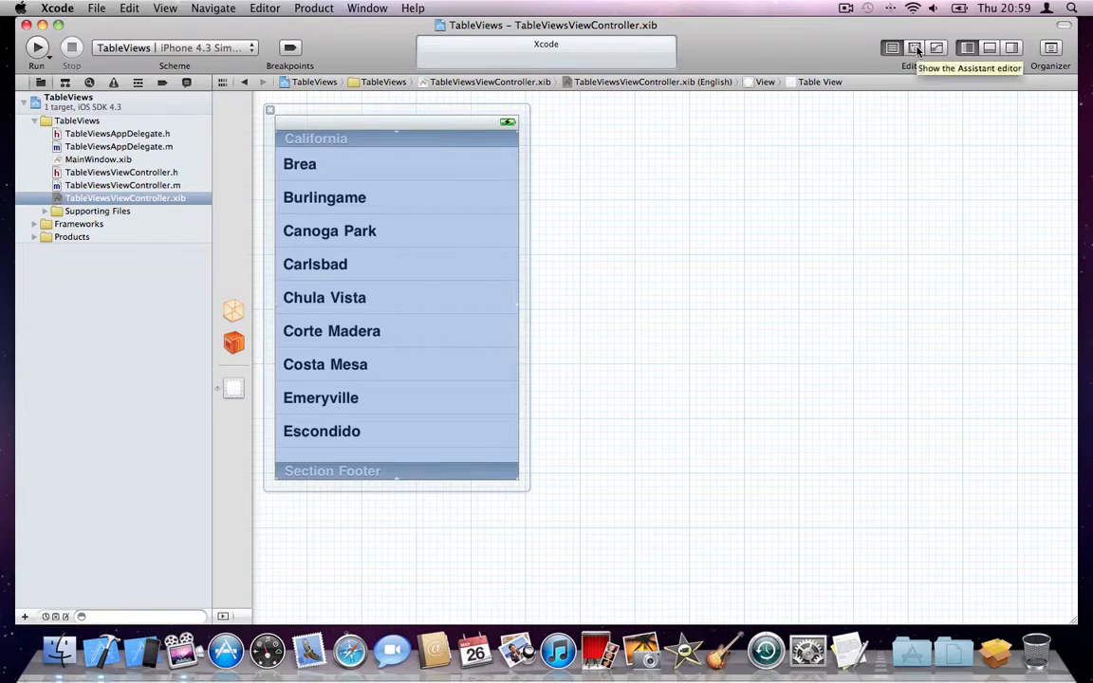
Control-drag the table view into the header to create an outlet named myTableView.
left_click(915, 47)
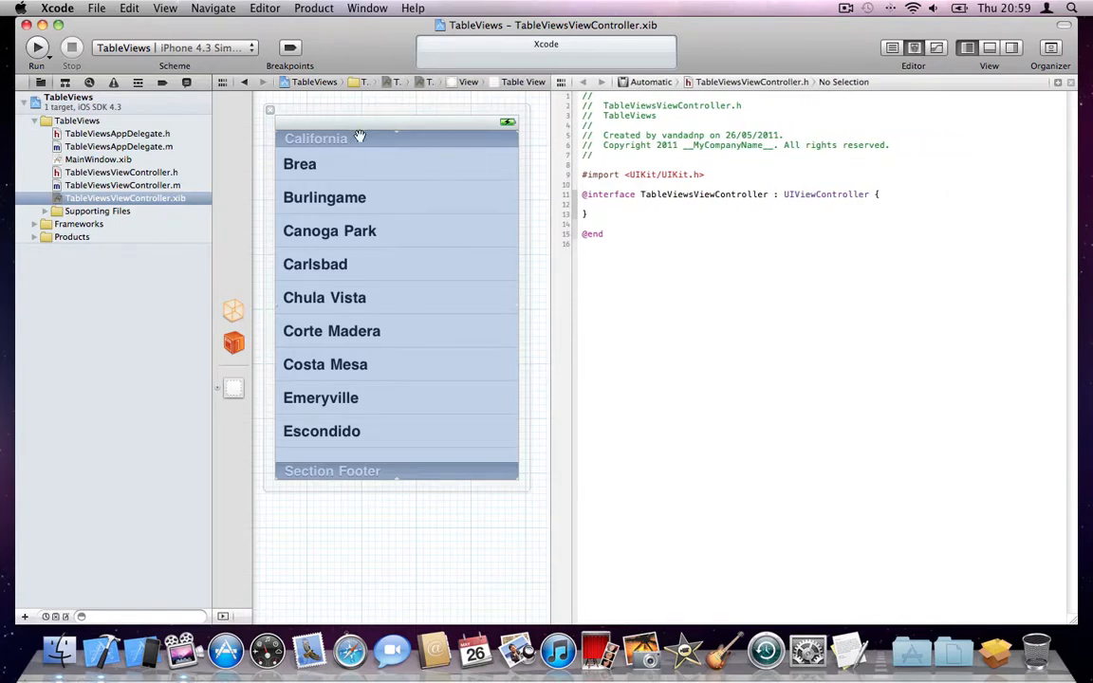
mouse_move(717, 180)
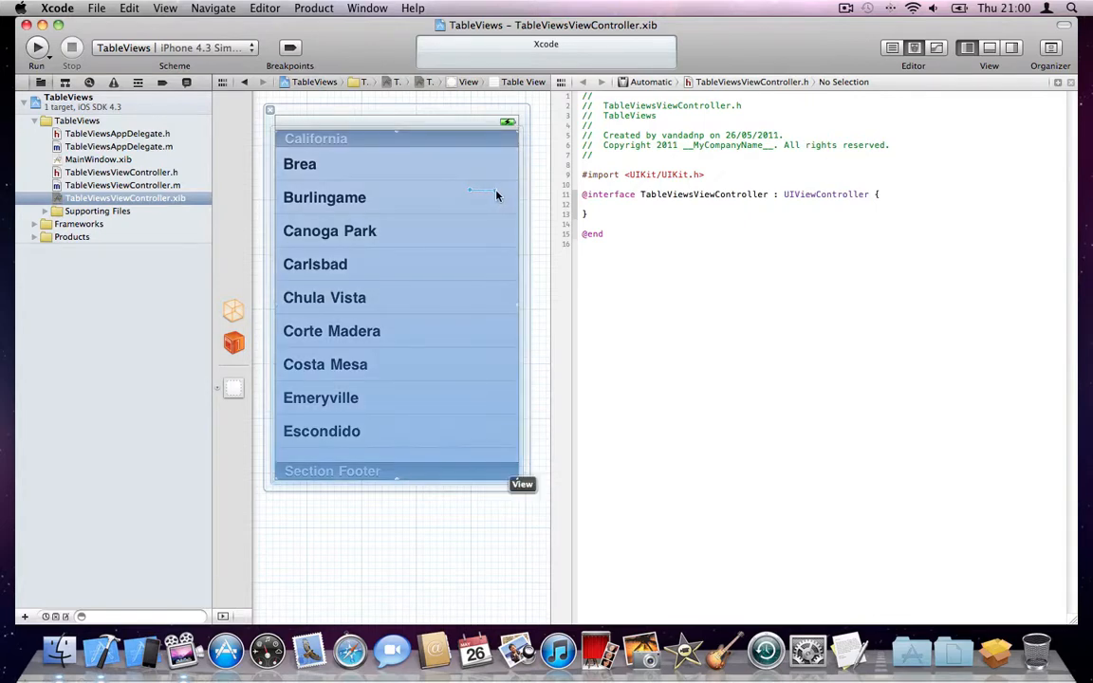
left_click_drag(475, 189, 596, 227)
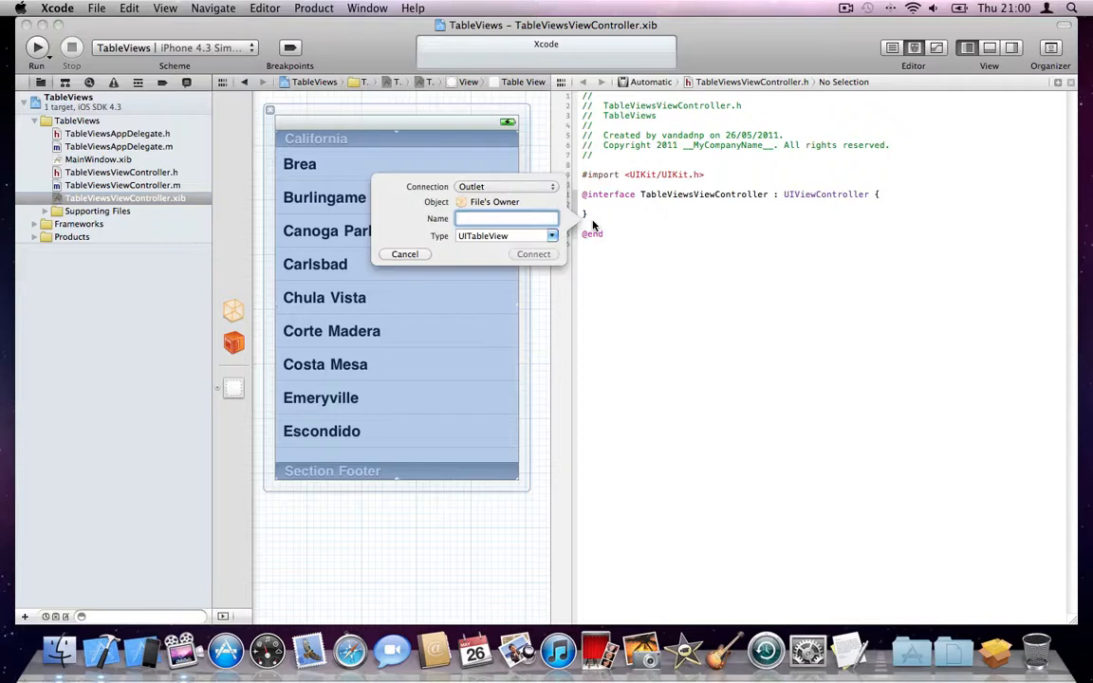
left_click(505, 219)
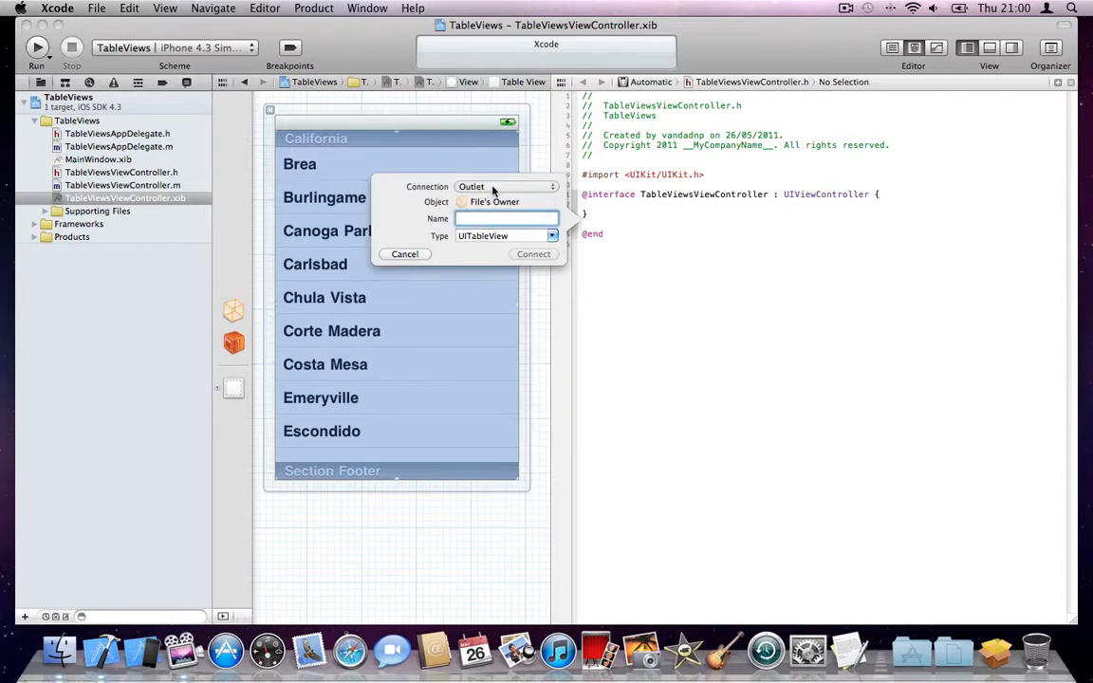
type("my")
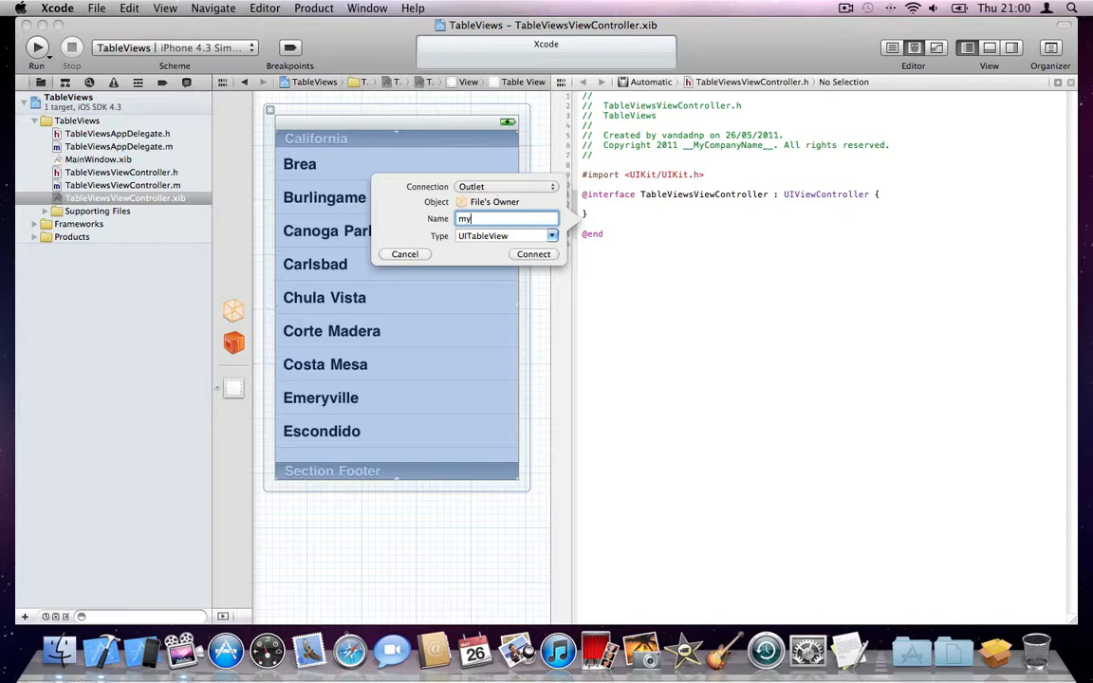
type("TableView")
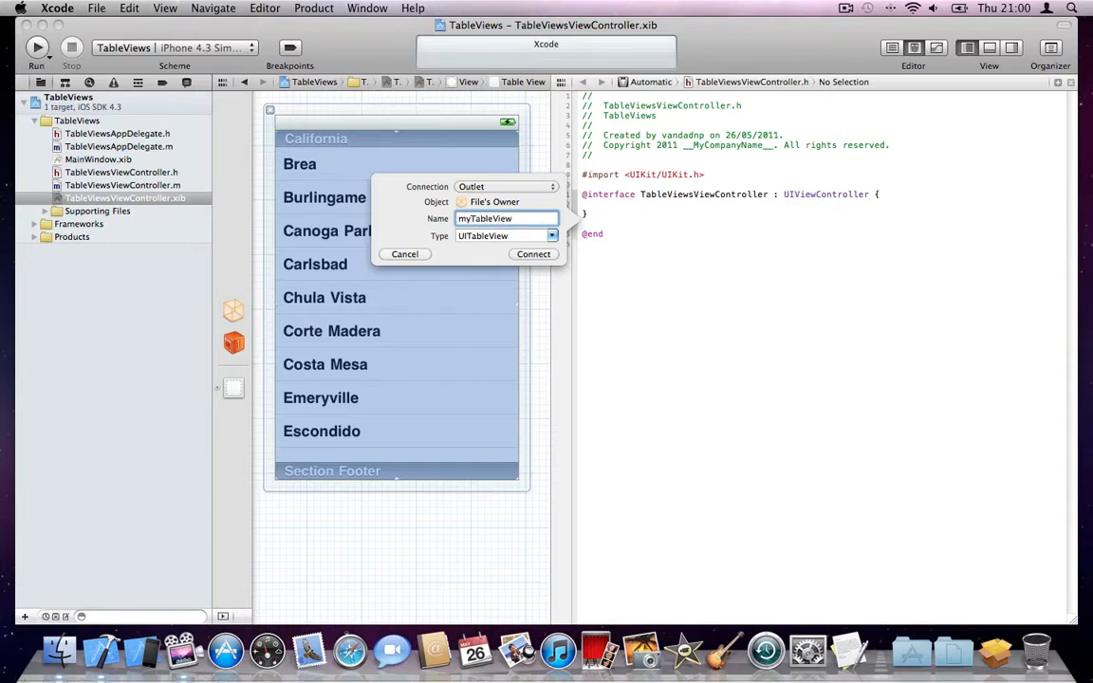
left_click(534, 254)
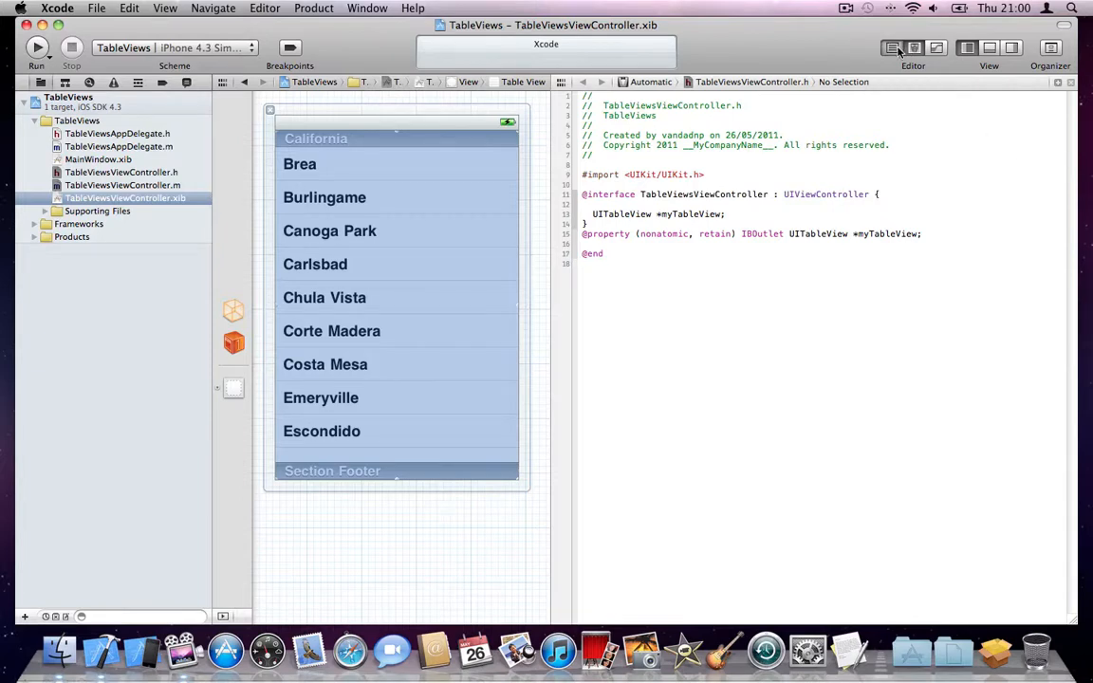
Connect the table view's dataSource to File's Owner in the Connections inspector.
left_click(891, 47)
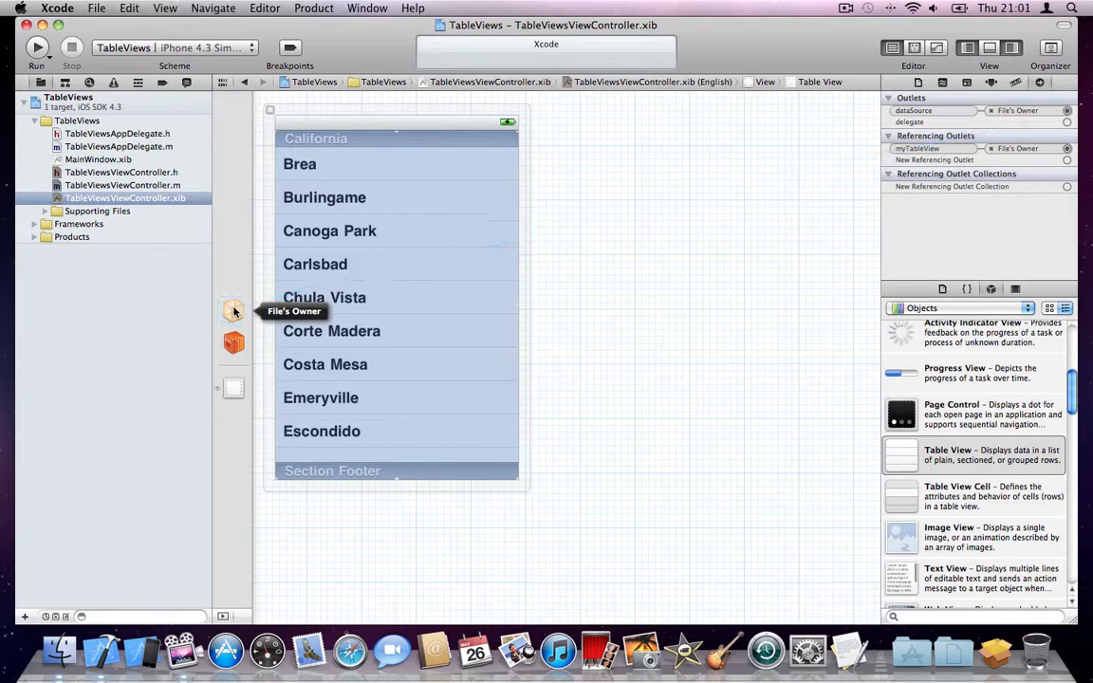
left_click(95, 7)
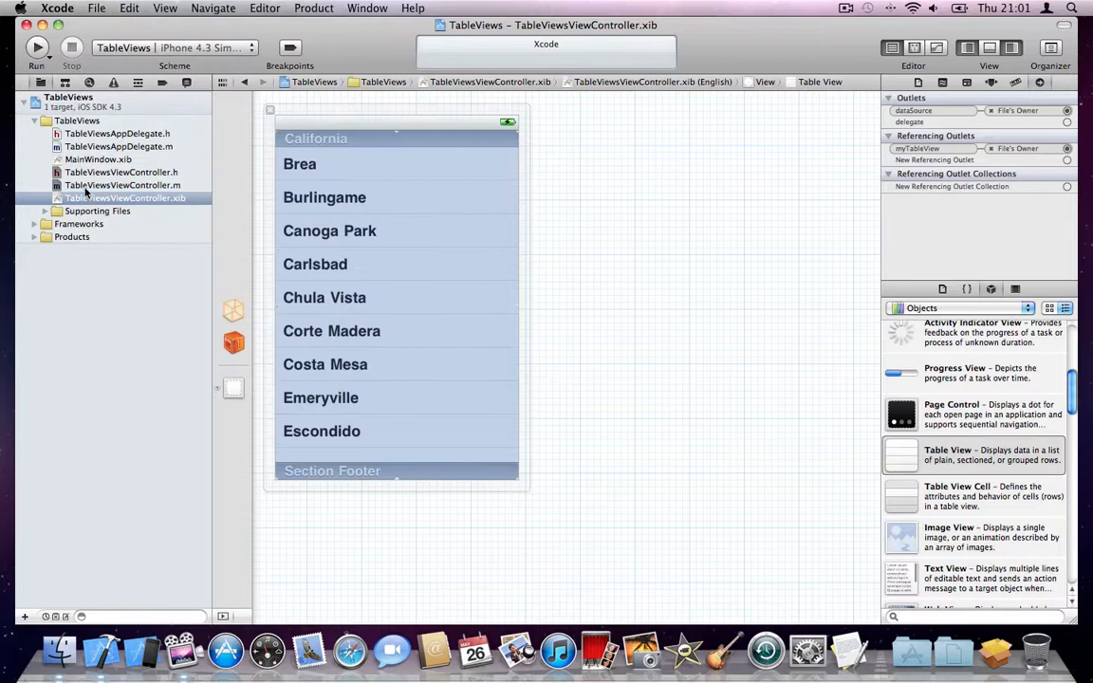
mouse_move(207, 163)
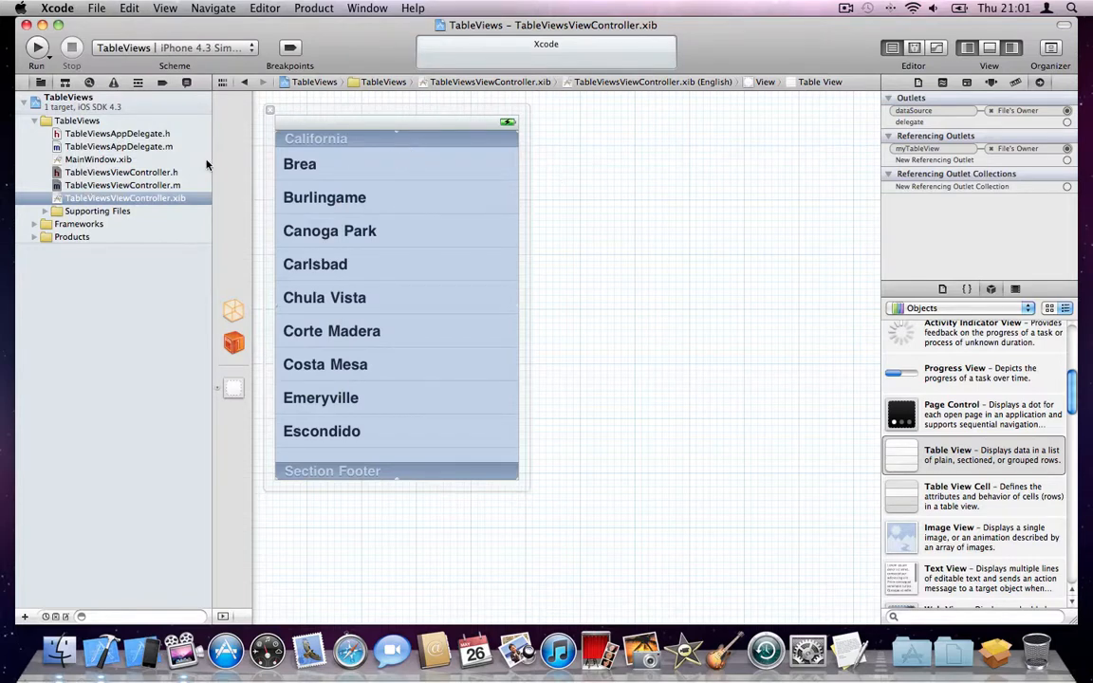
left_click(122, 171)
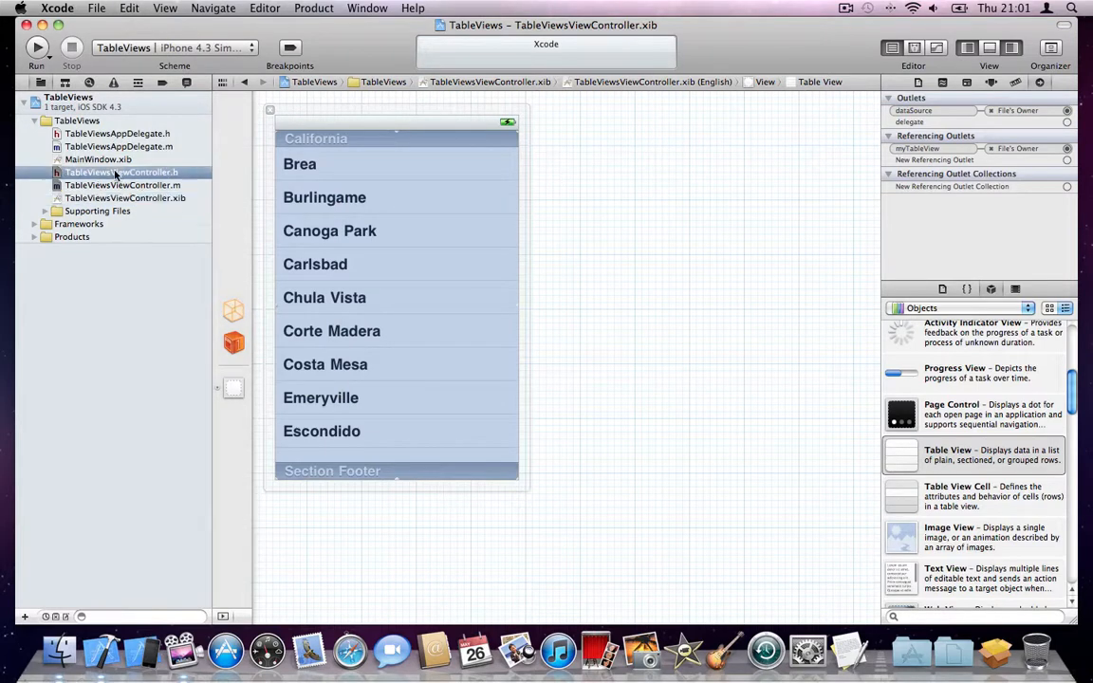
Save TableViewsViewController.m and begin <UITableView after UIViewController in the header.
left_click(95, 7)
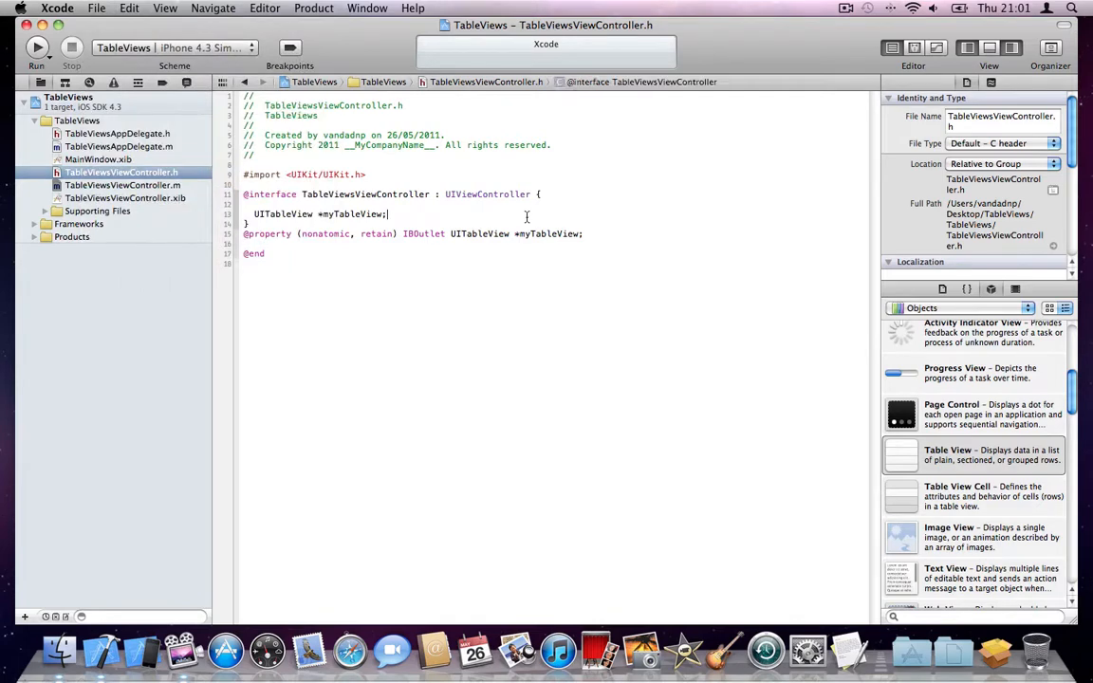
left_click(95, 8)
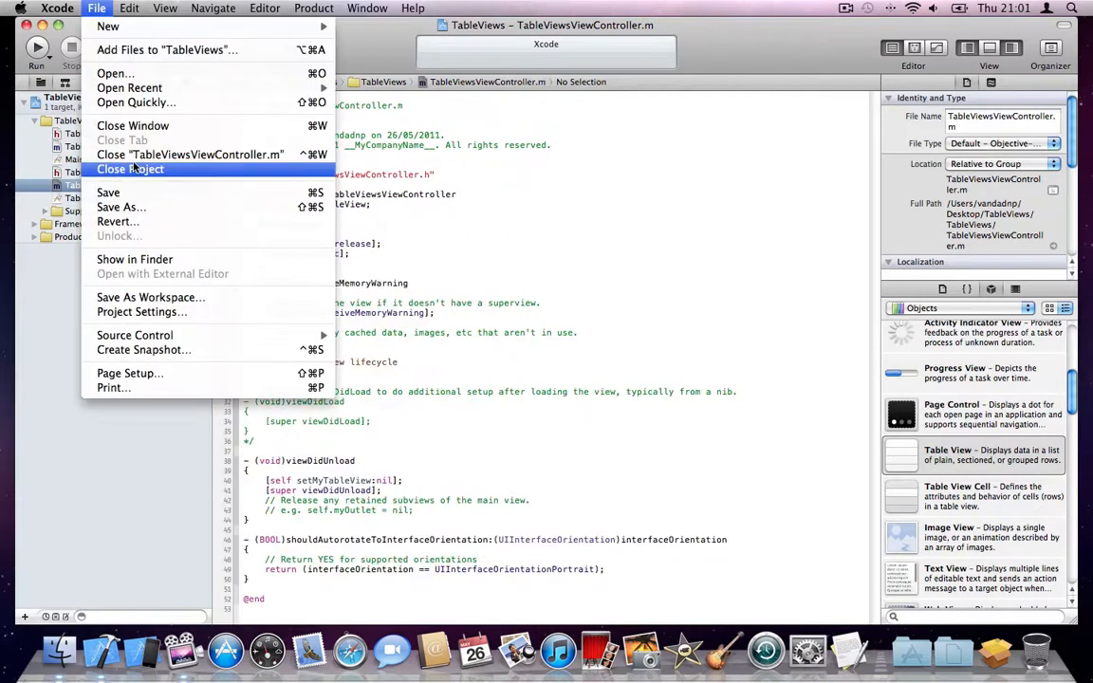
mouse_move(109, 191)
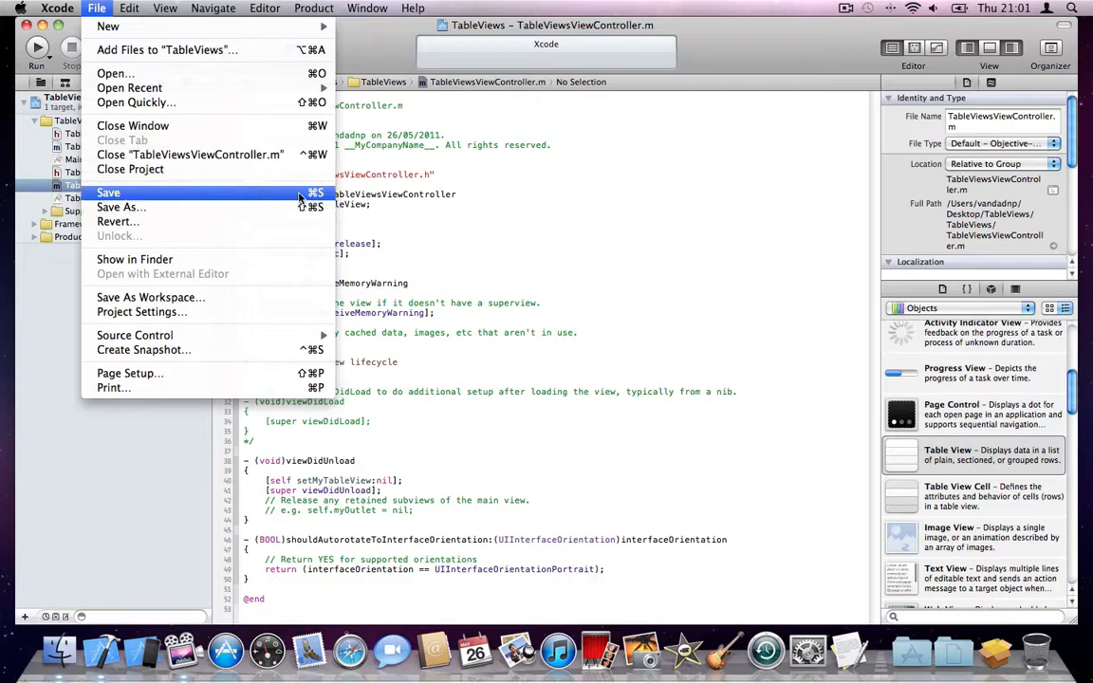
mouse_move(389, 199)
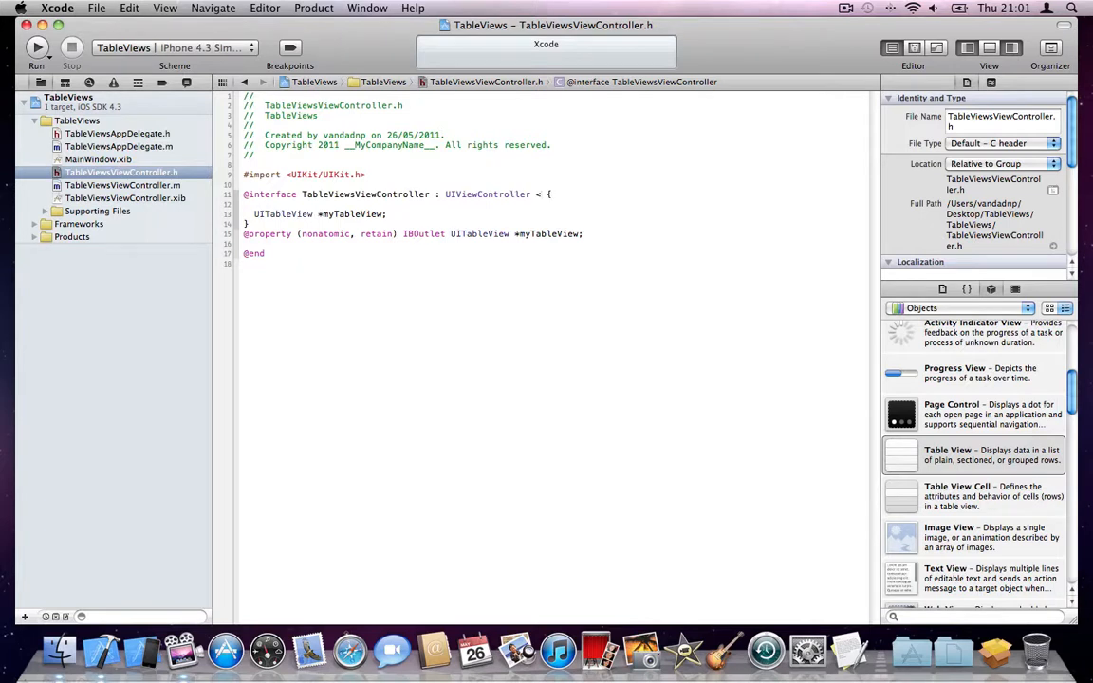
type("UITableViewDataSource>")
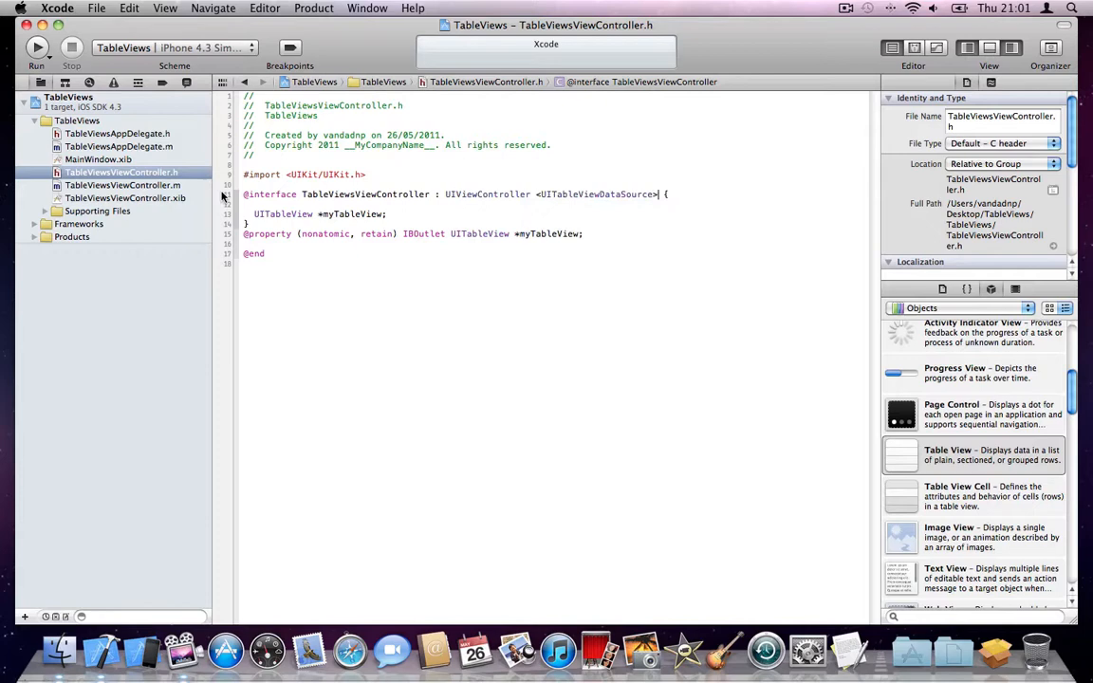
left_click(125, 197)
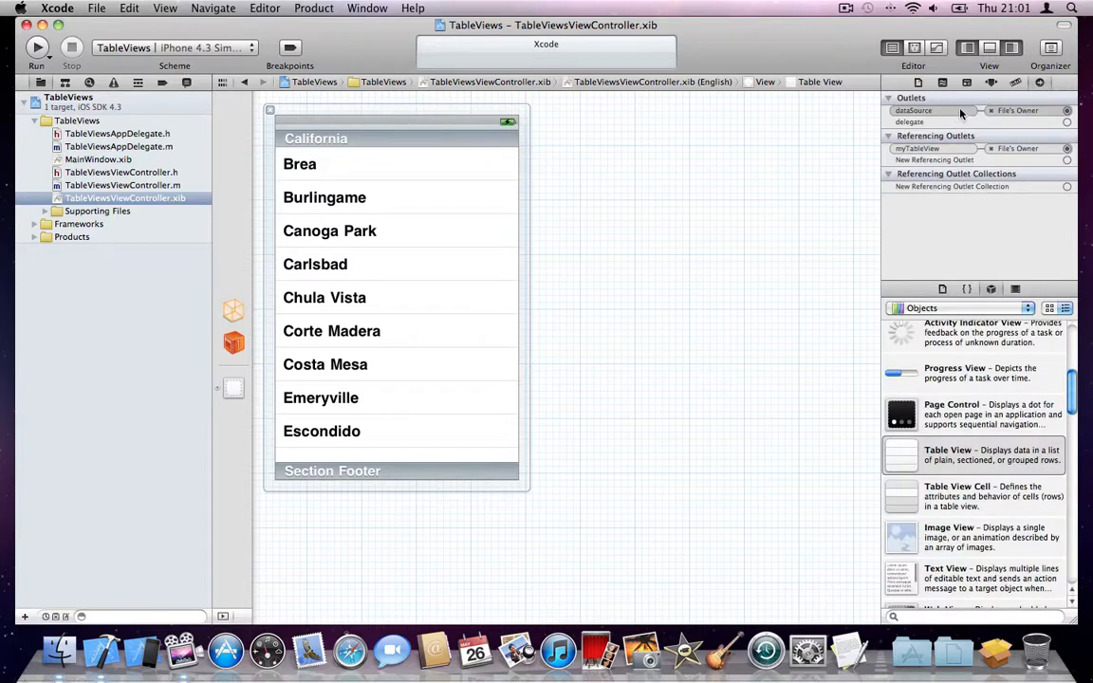
mouse_move(233, 311)
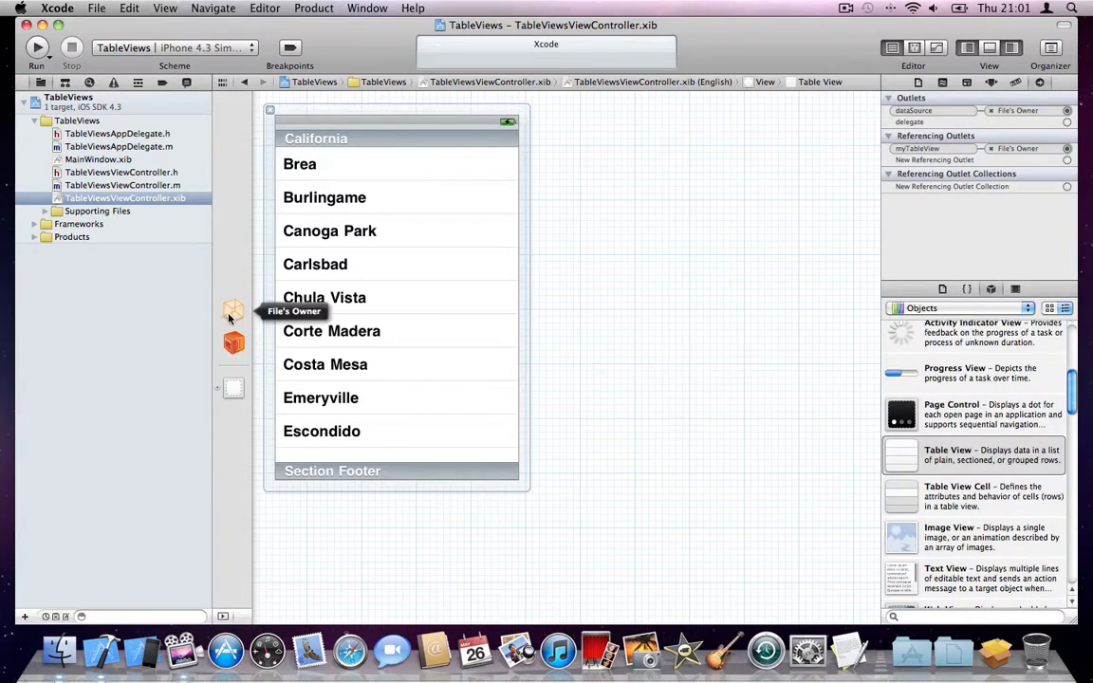
left_click(121, 171)
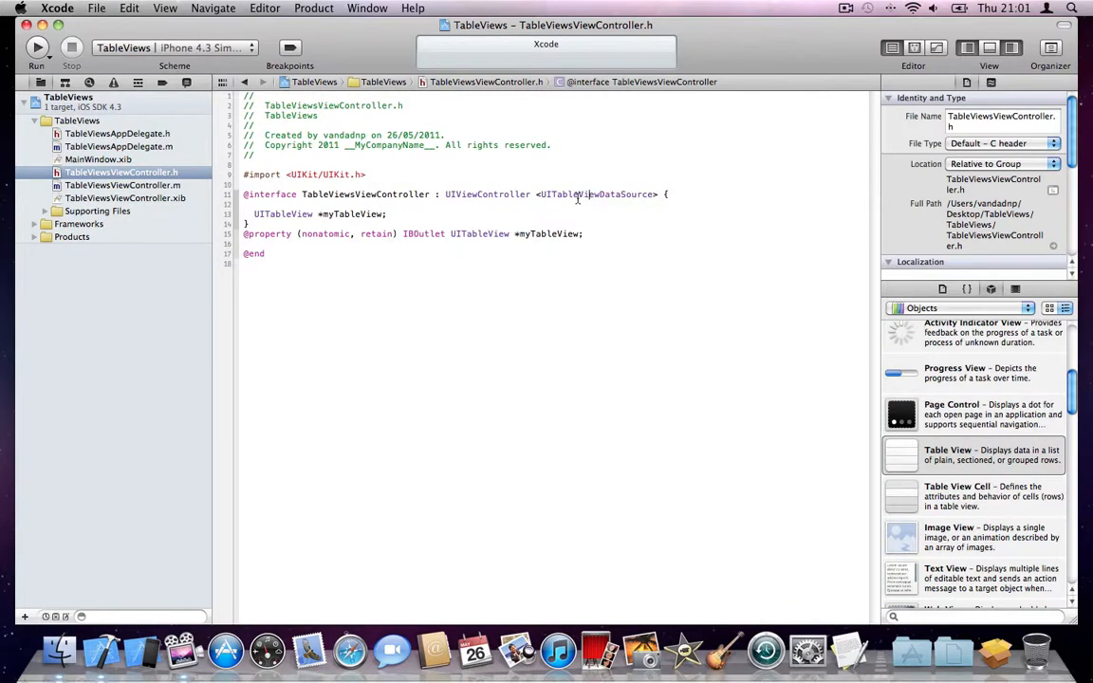
mouse_move(596, 193)
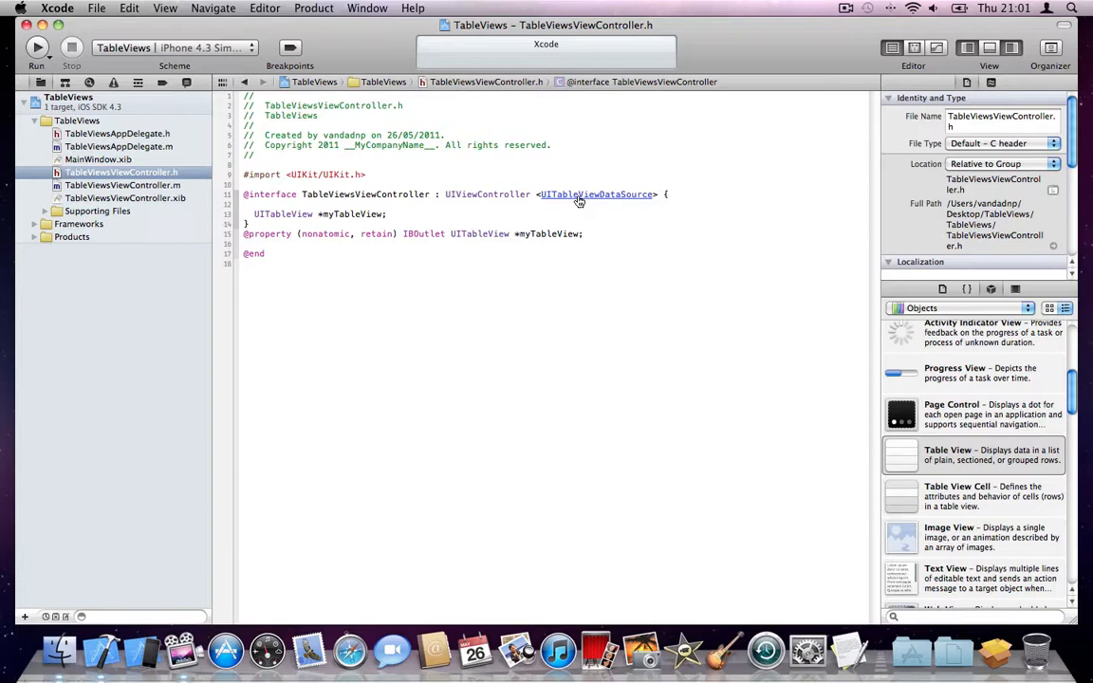
mouse_move(582, 201)
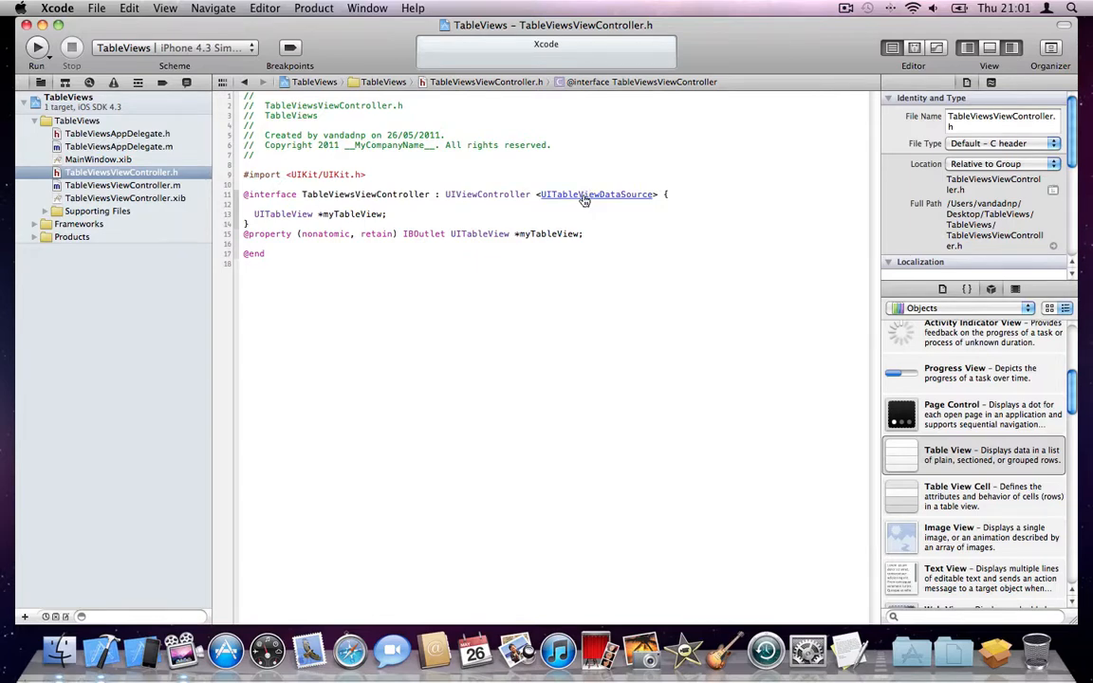
left_click(596, 194)
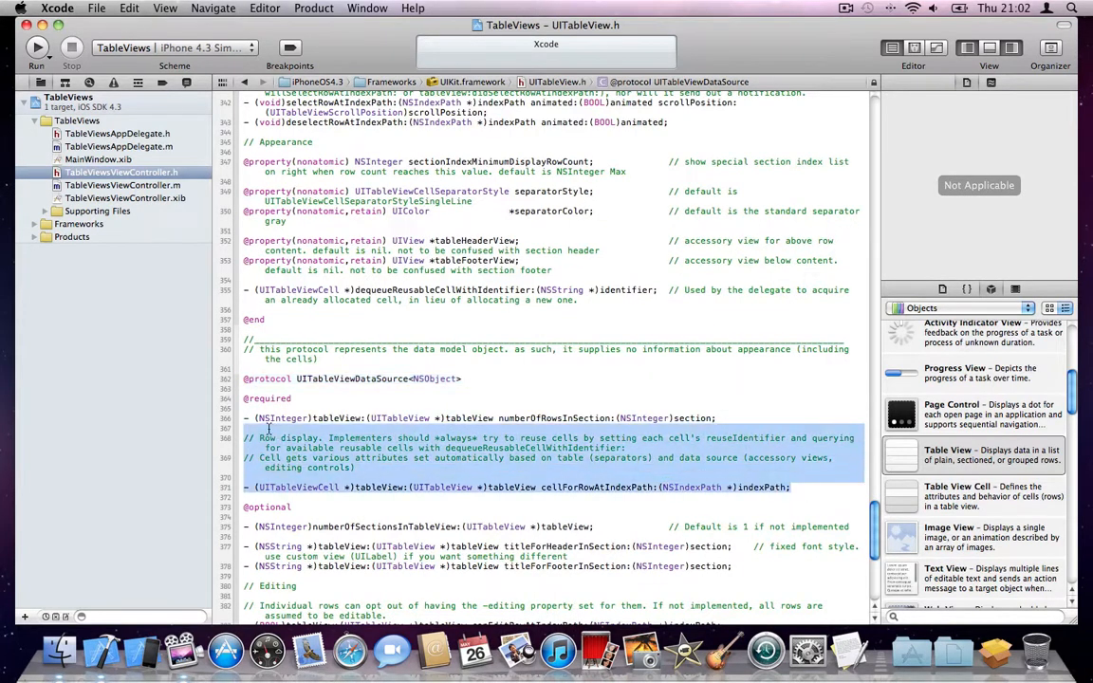
Copy numberOfRowsInSection and cellForRowAtIndexPath stubs into TableViewsViewController.m.
left_click(482, 420)
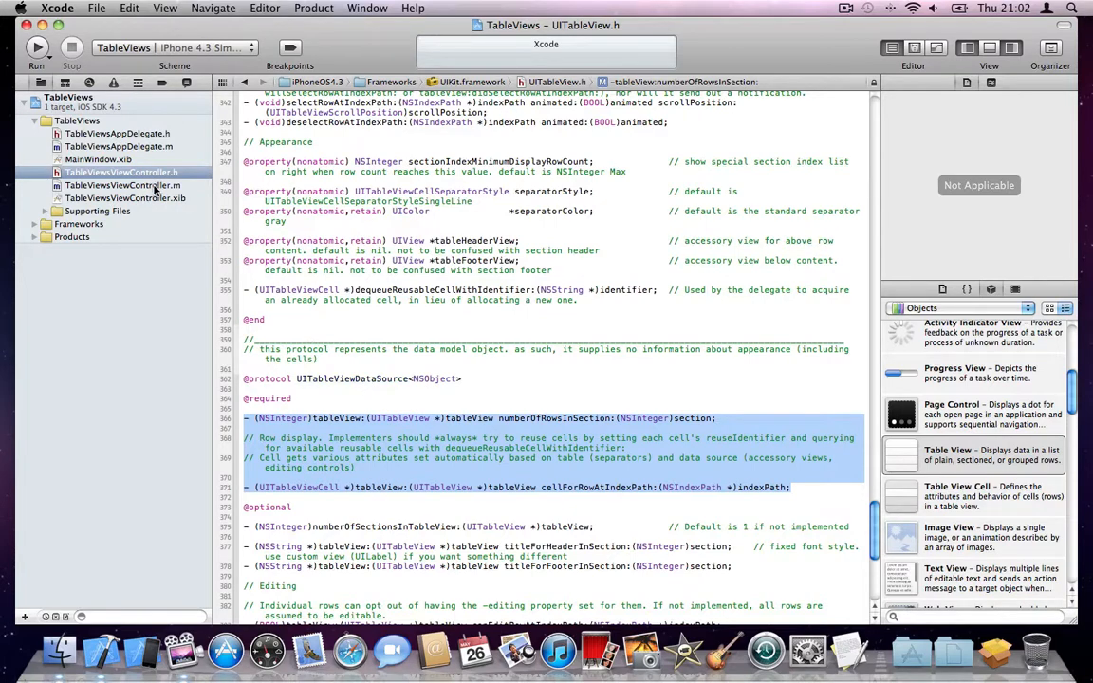
left_click(123, 187)
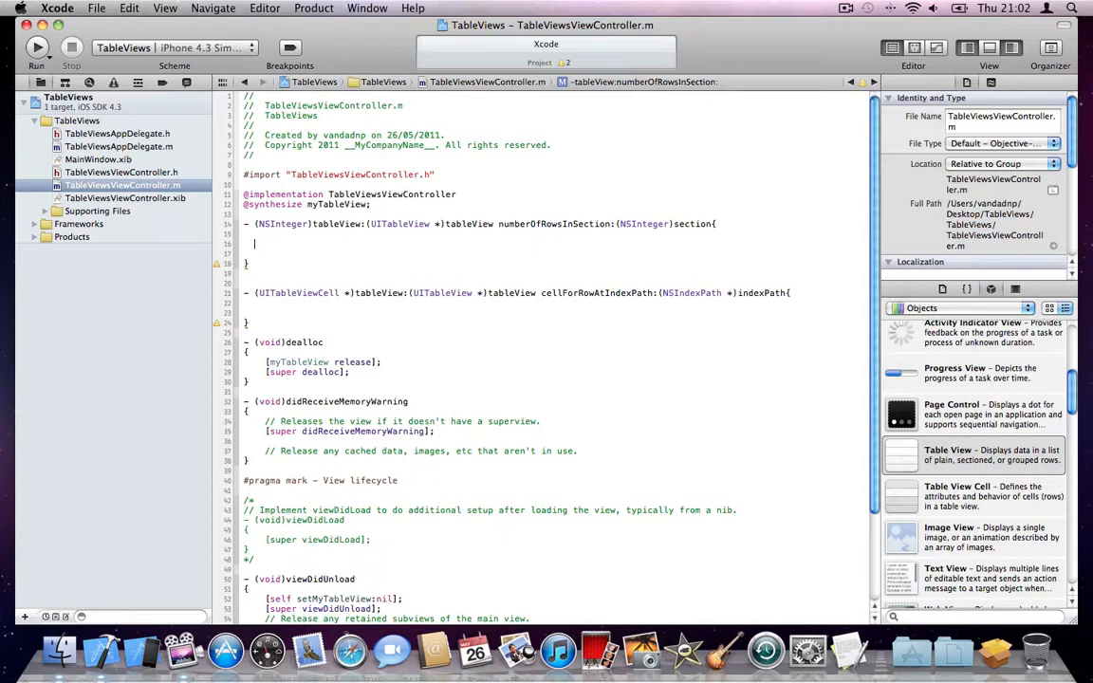
Return 10 rows and dequeue a reusable cell with identifier "MyCell" in cellForRowAtIndexPath.
type("return 10;")
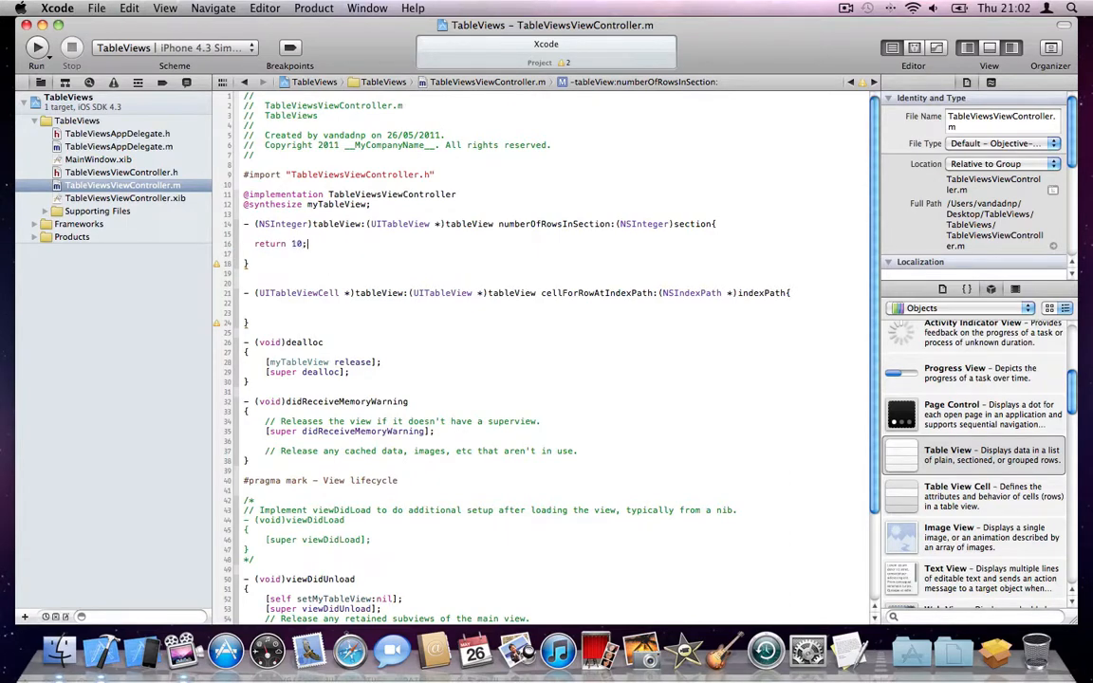
left_click(275, 304)
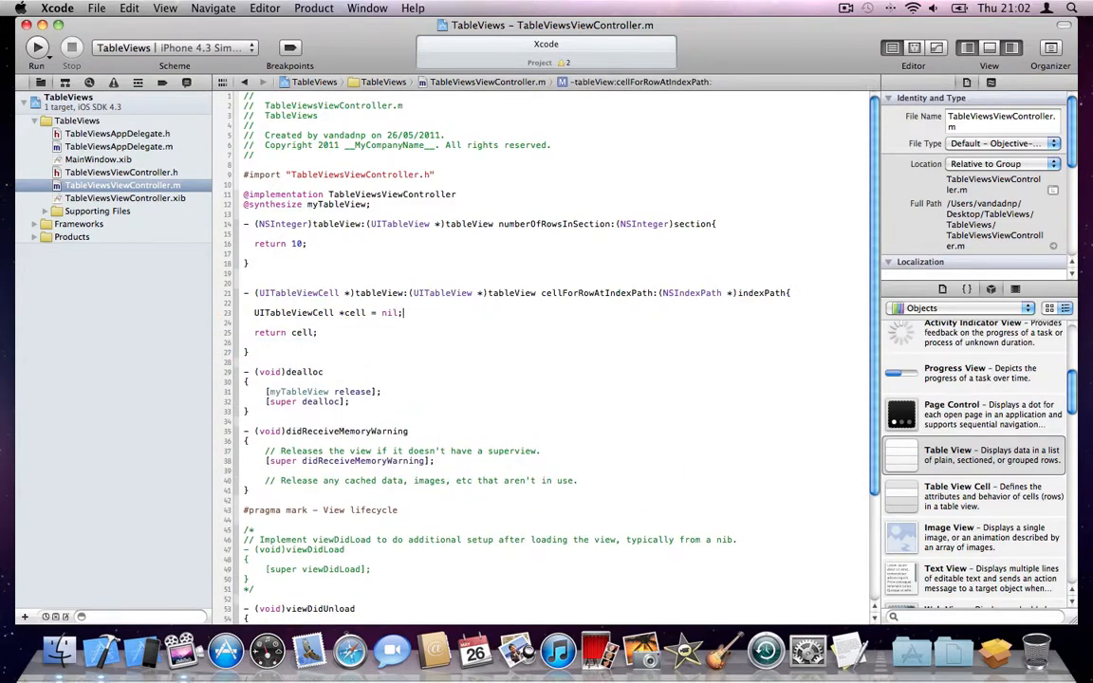
type("cell = [tableView")
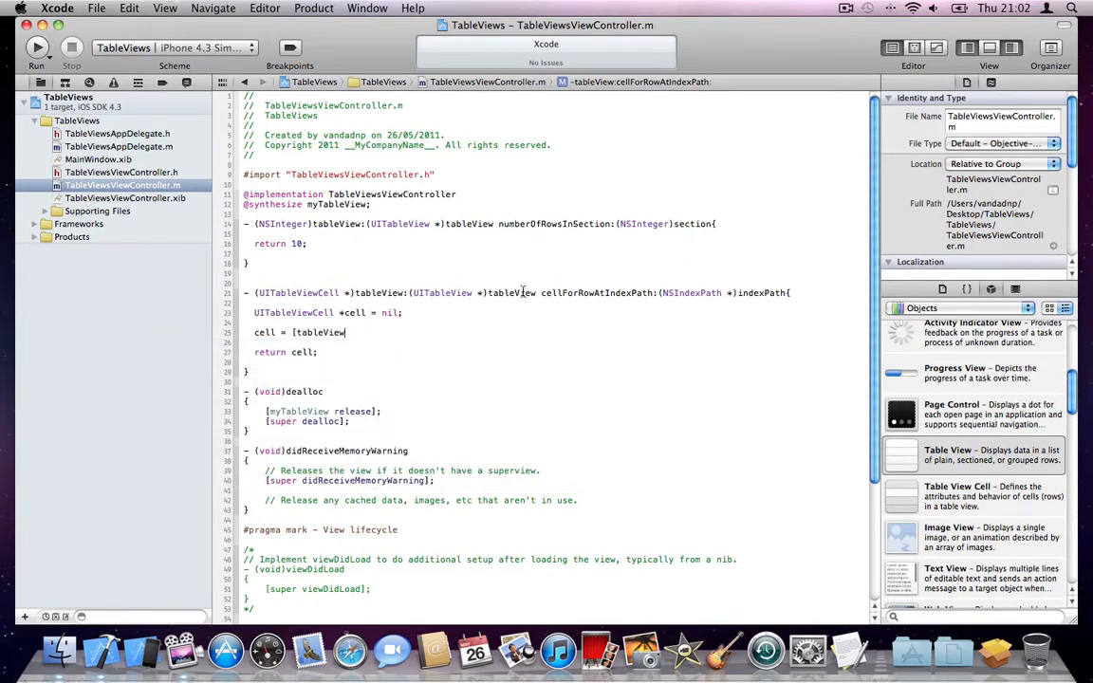
type("dequeueReusableCellWithIdentifier:(NSString *")
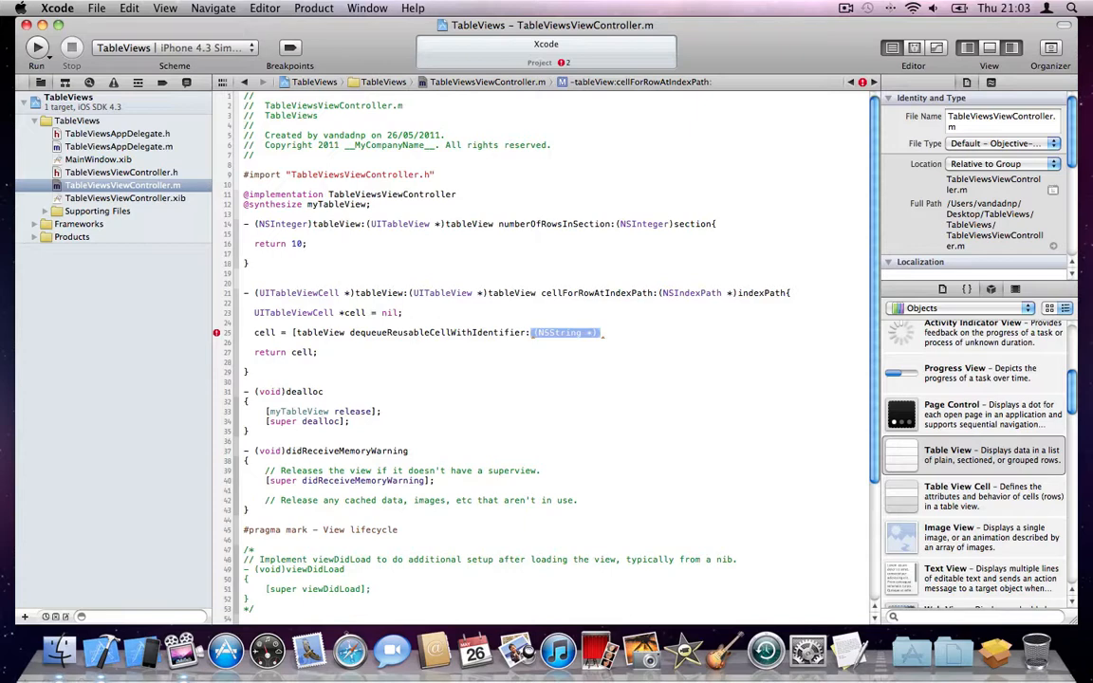
type("@\"MyCell")
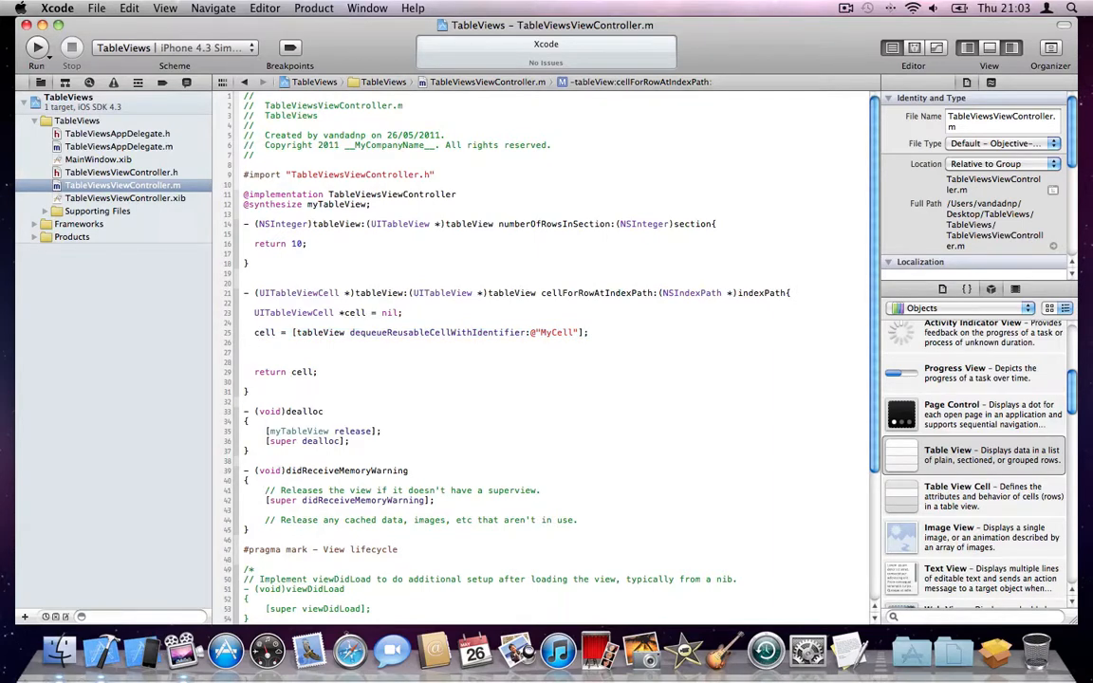
Add a nil check that allocates an autoreleased default-style UITableViewCell with reuse identifier "MyCell".
left_click(248, 332)
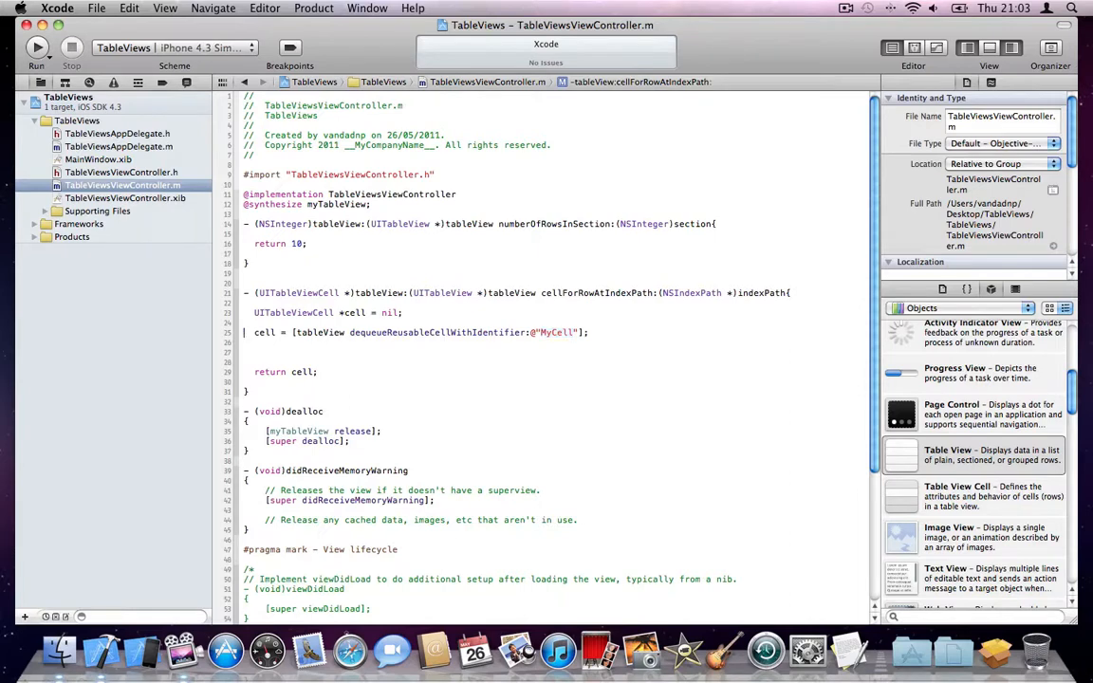
type("if (cell == nil){")
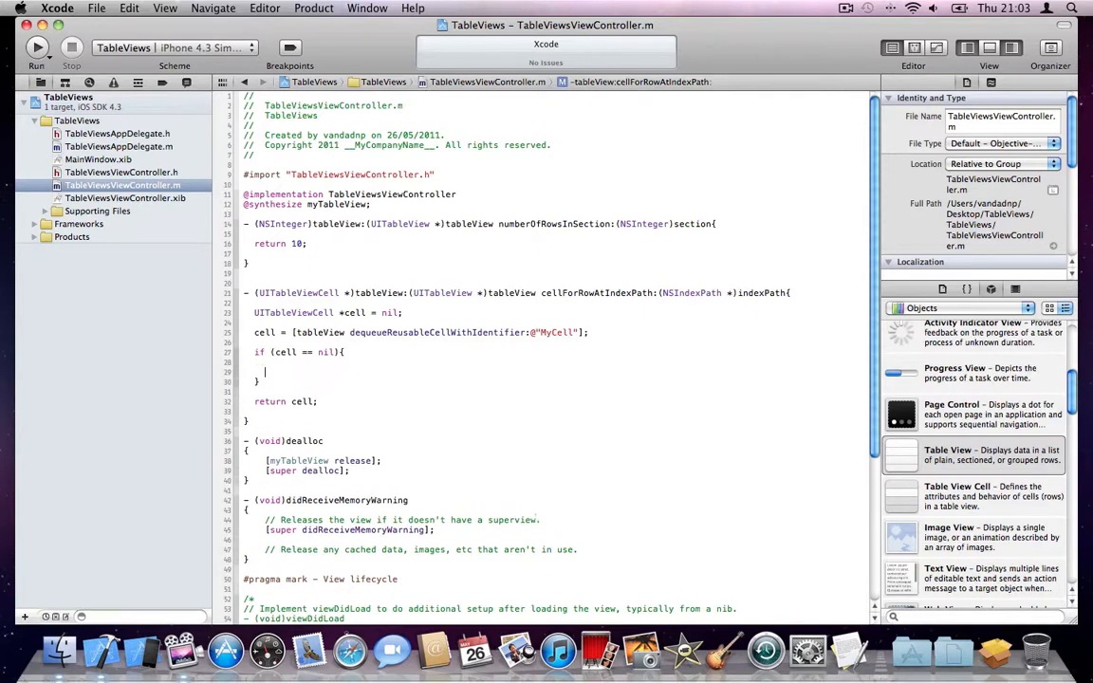
type("cell =[")
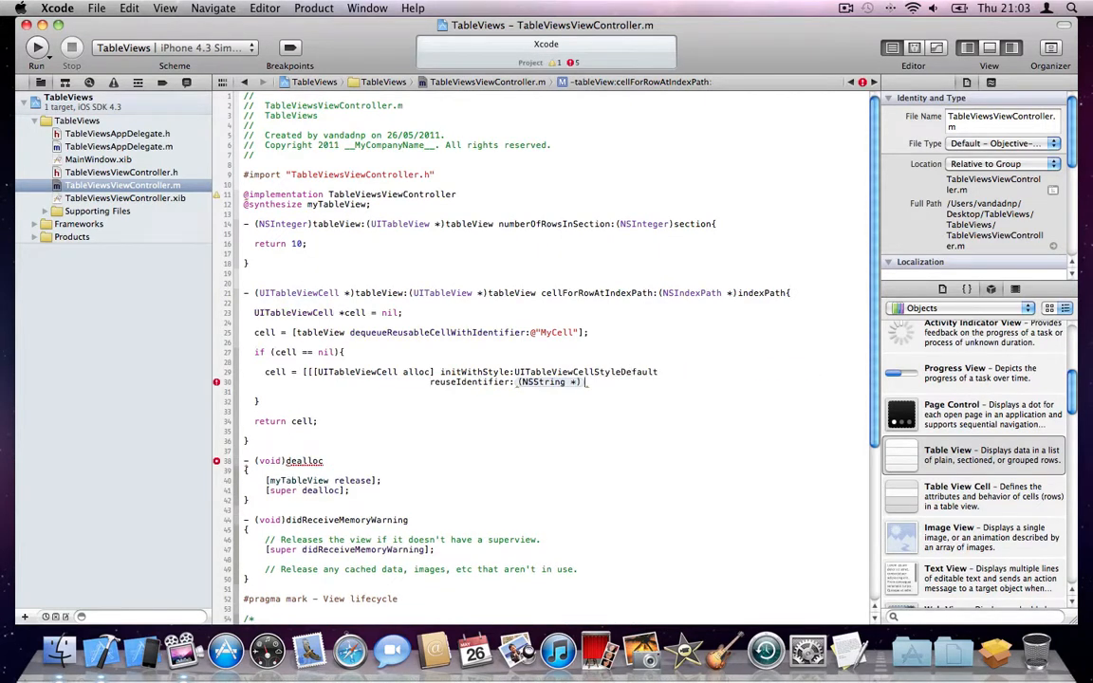
type("@\"MyCell\"] autorelease];")
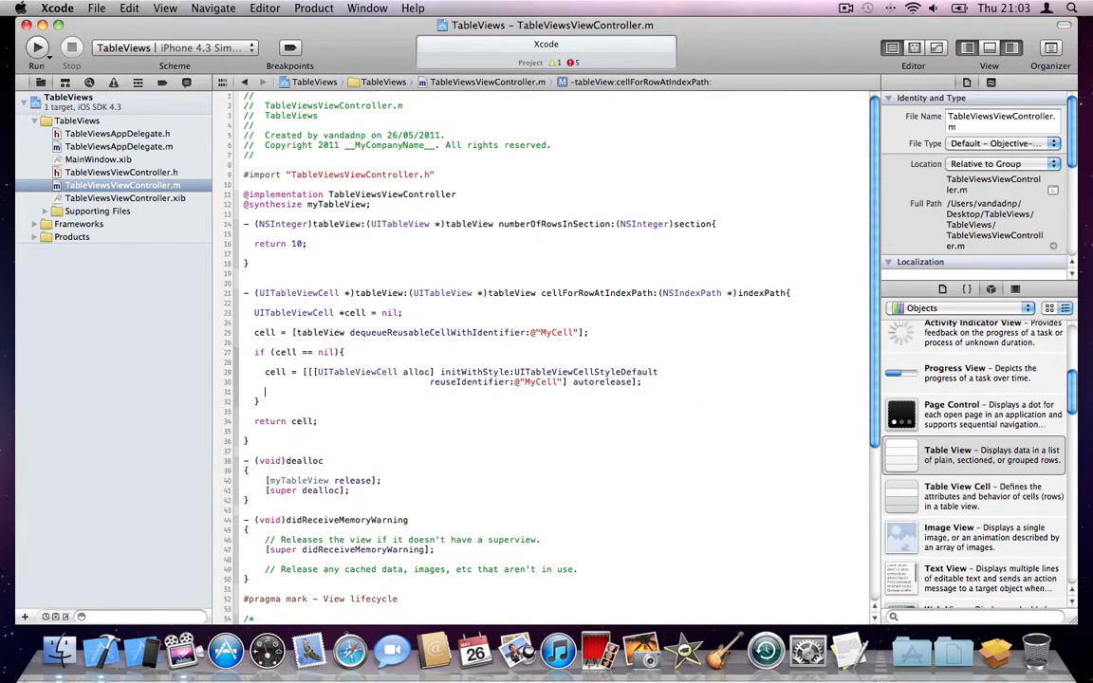
Start the cell.textLabel.text assignment using NSString stringWithFormat.
type("cell")
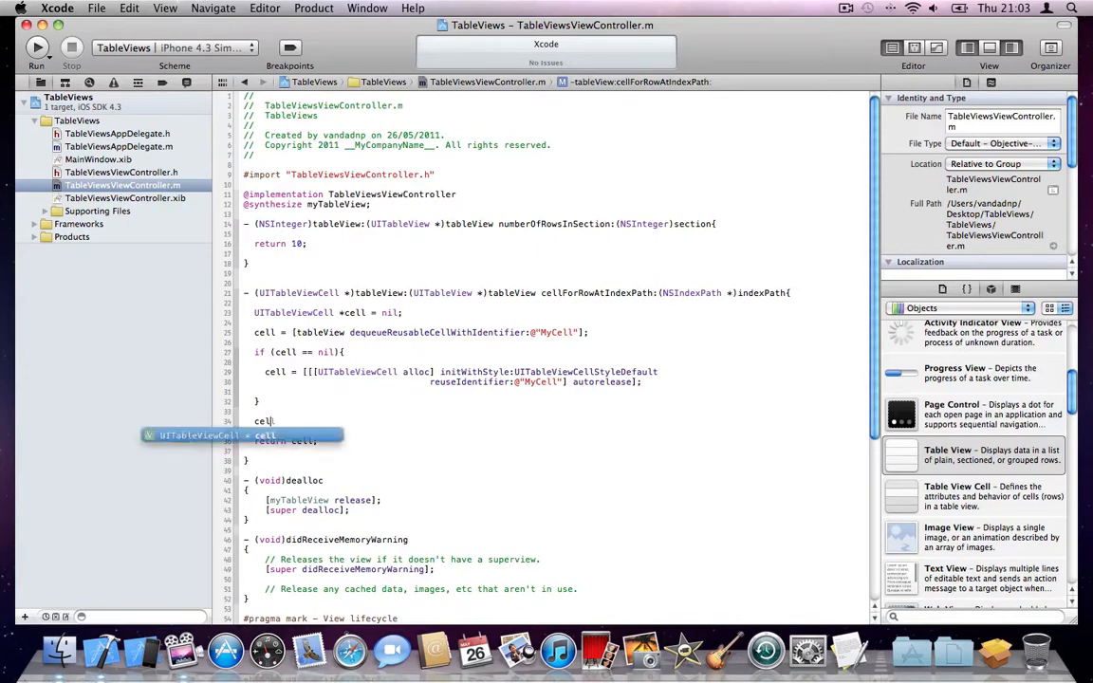
type(".textLabel.text = [NSString s")
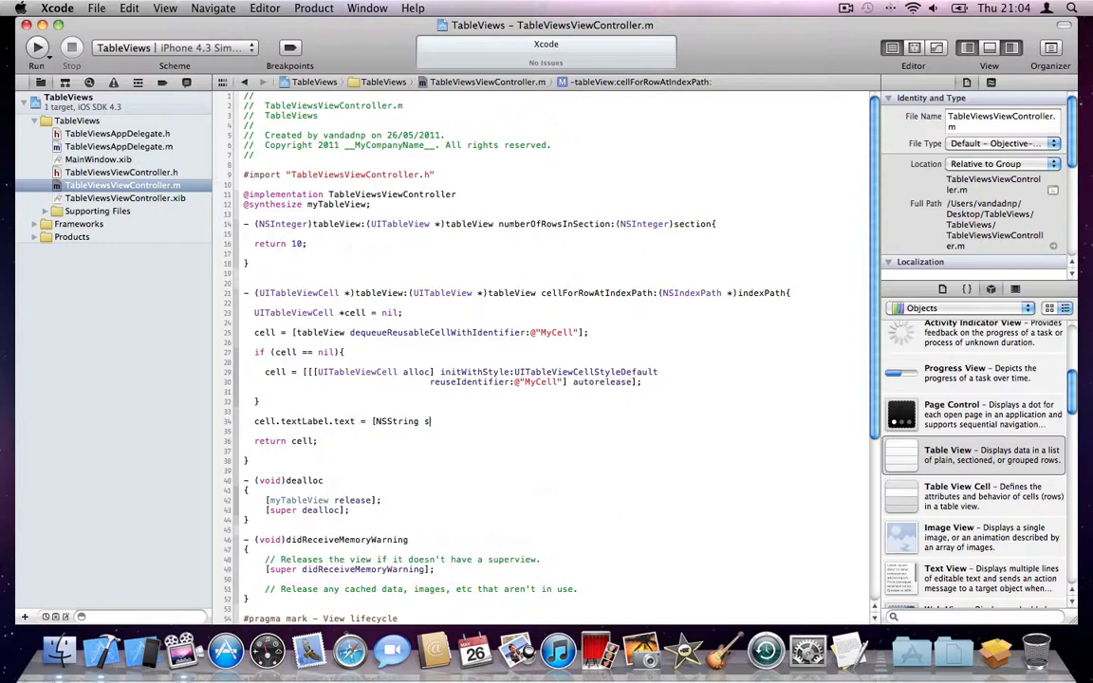
type("tringwithf")
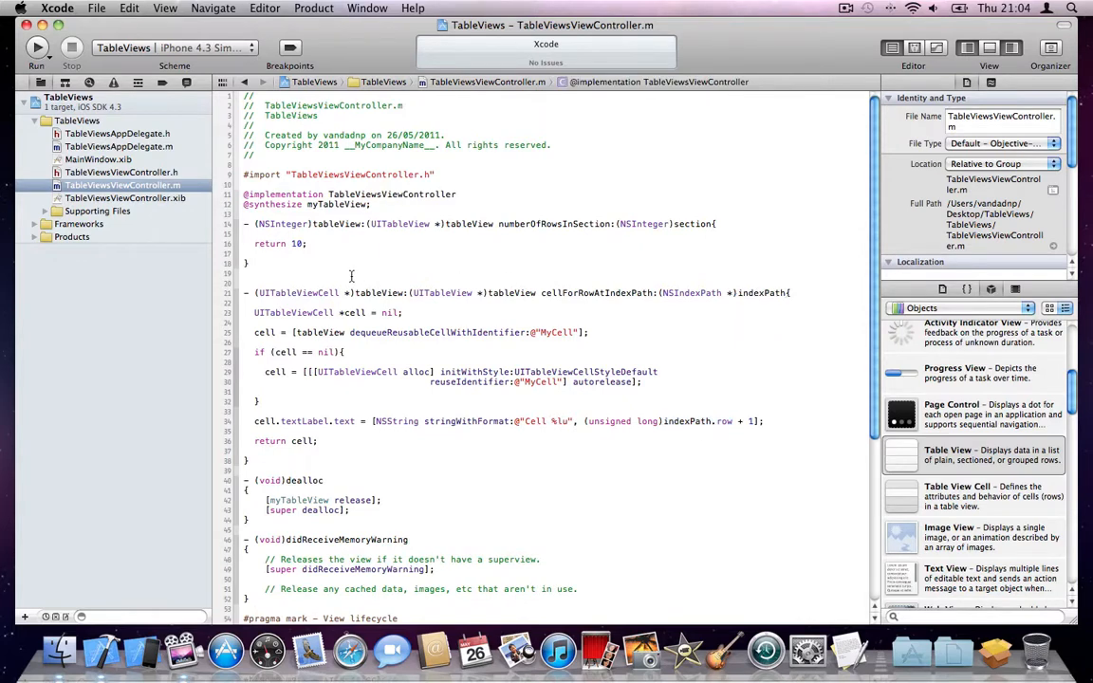
left_click(245, 273)
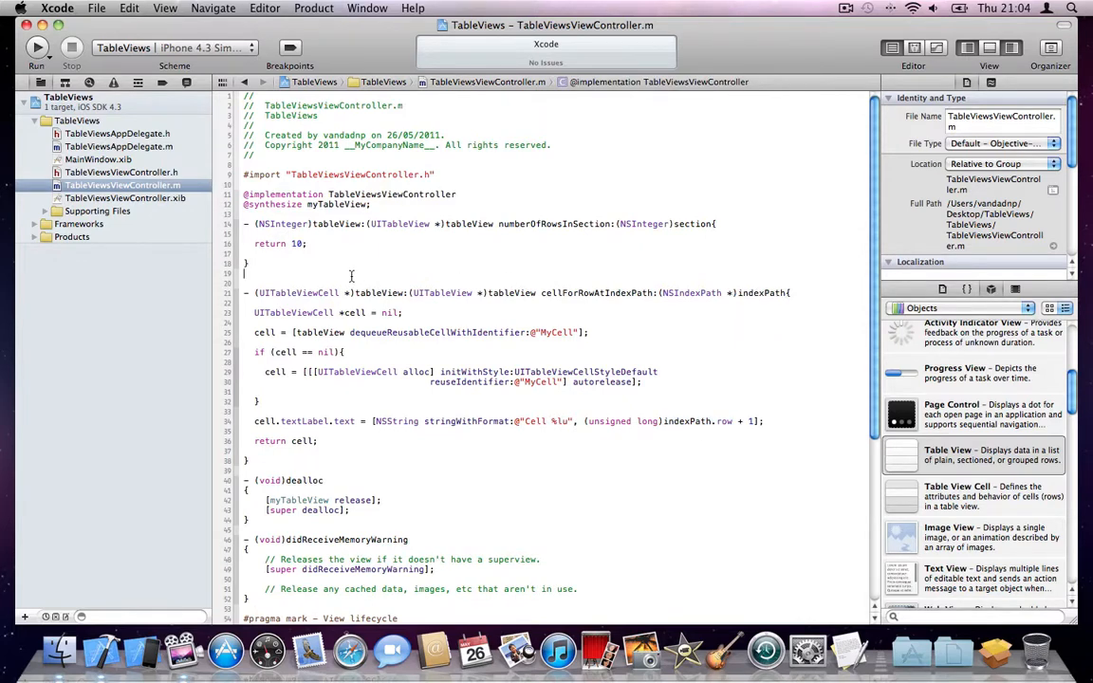
mouse_move(528, 425)
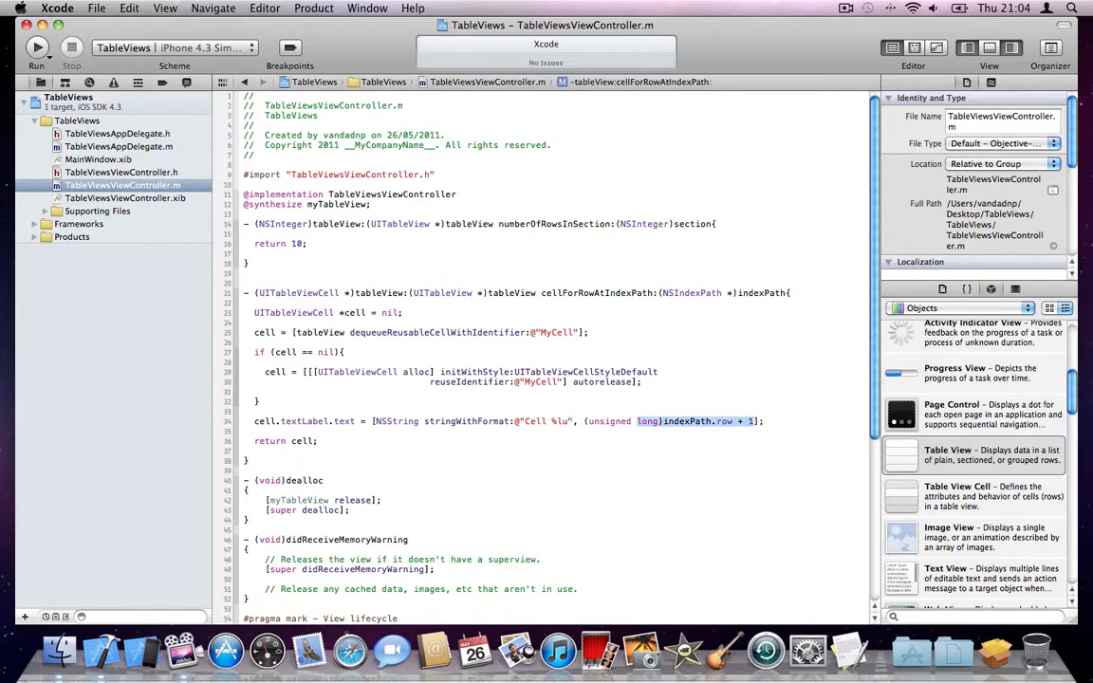
Complete the format as "Cell %lu" with indexPath.row + 1 as the row number.
left_click(723, 421)
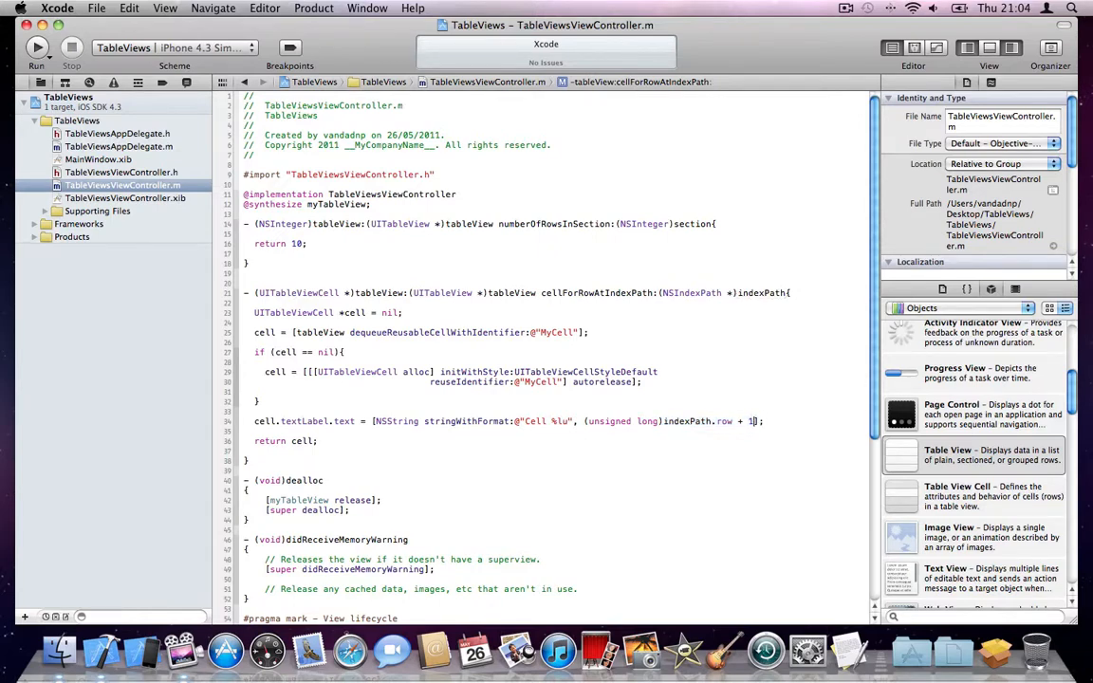
type("cell")
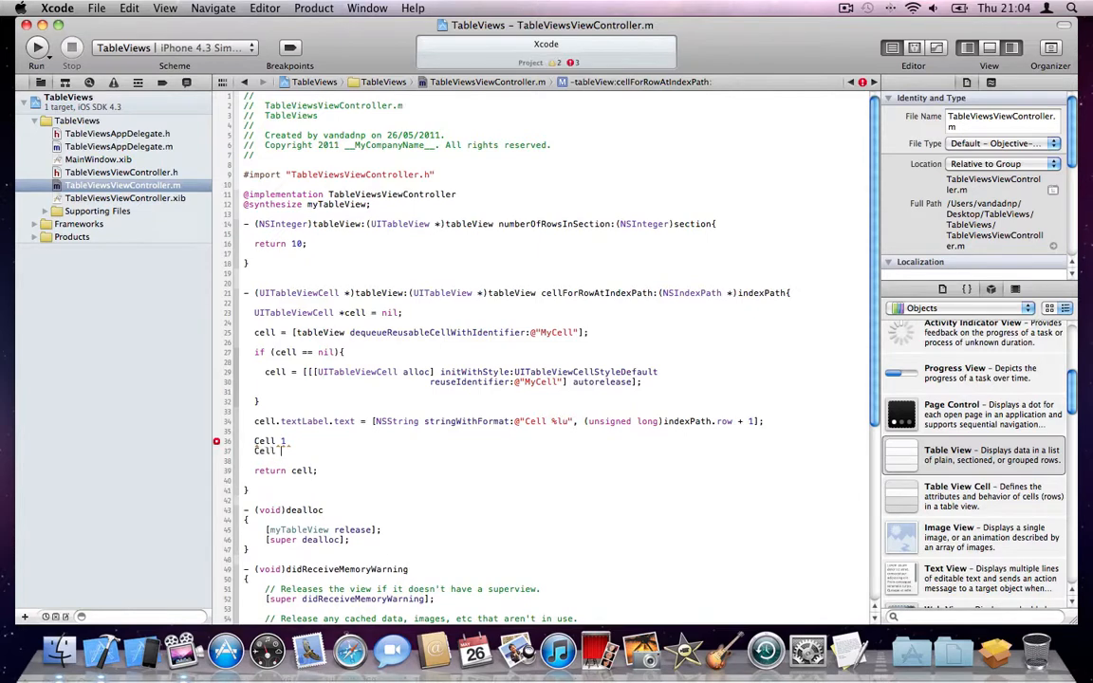
type("Cell 2")
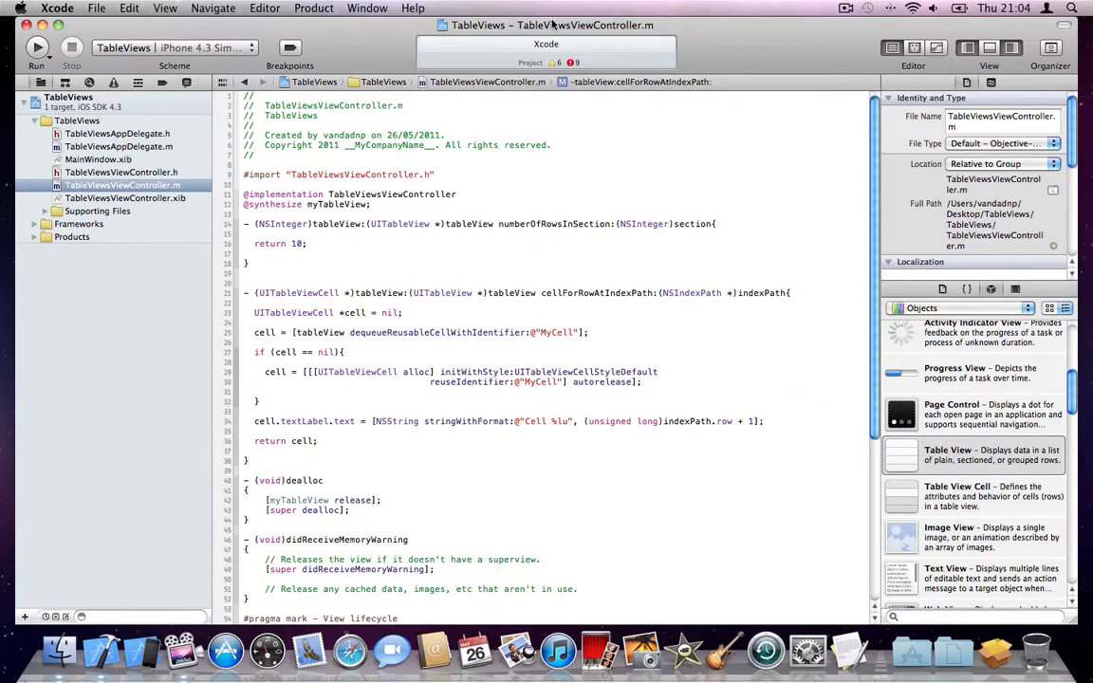
Build the TableViews project and run it in the iOS Simulator from the Product menu.
left_click(313, 8)
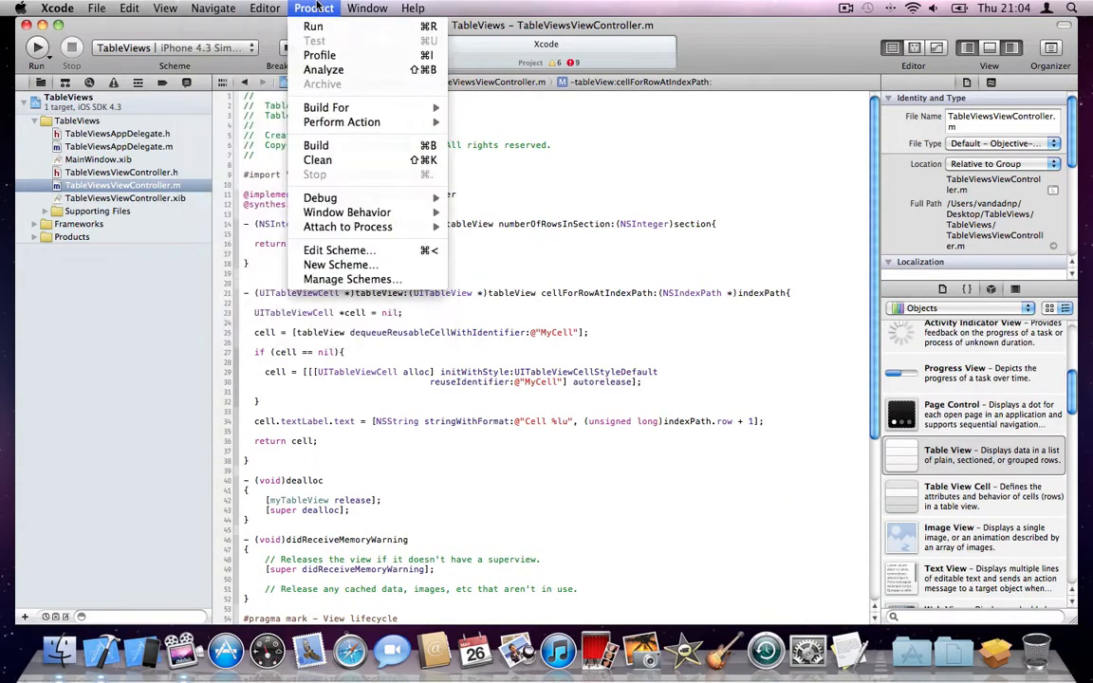
mouse_move(326, 106)
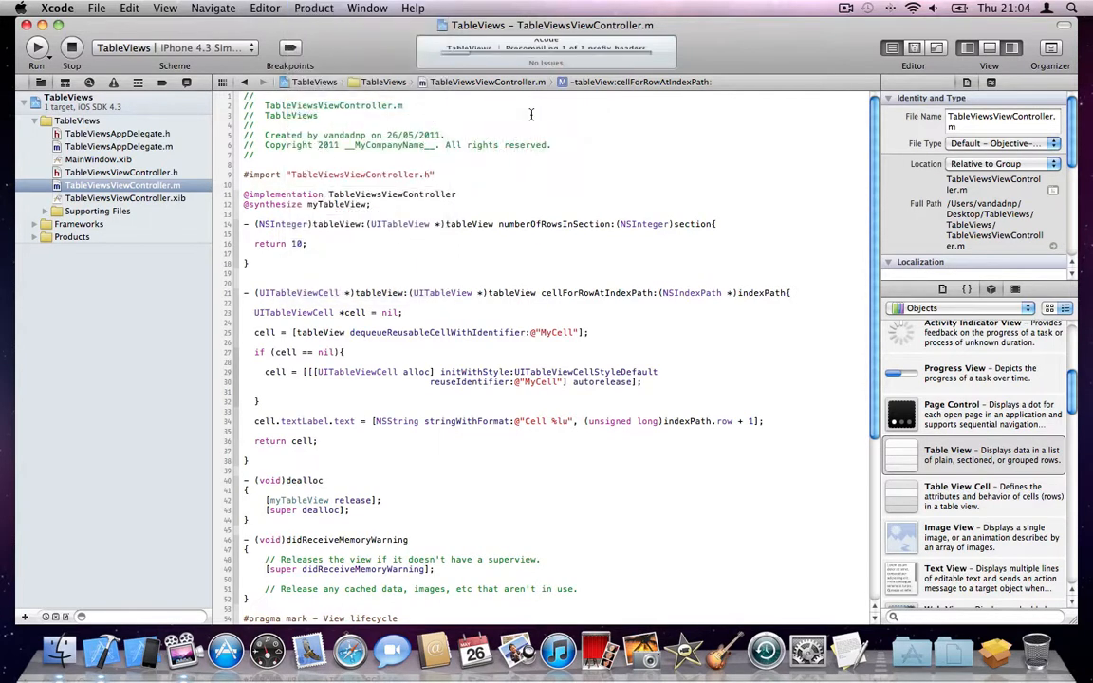
left_click(36, 47)
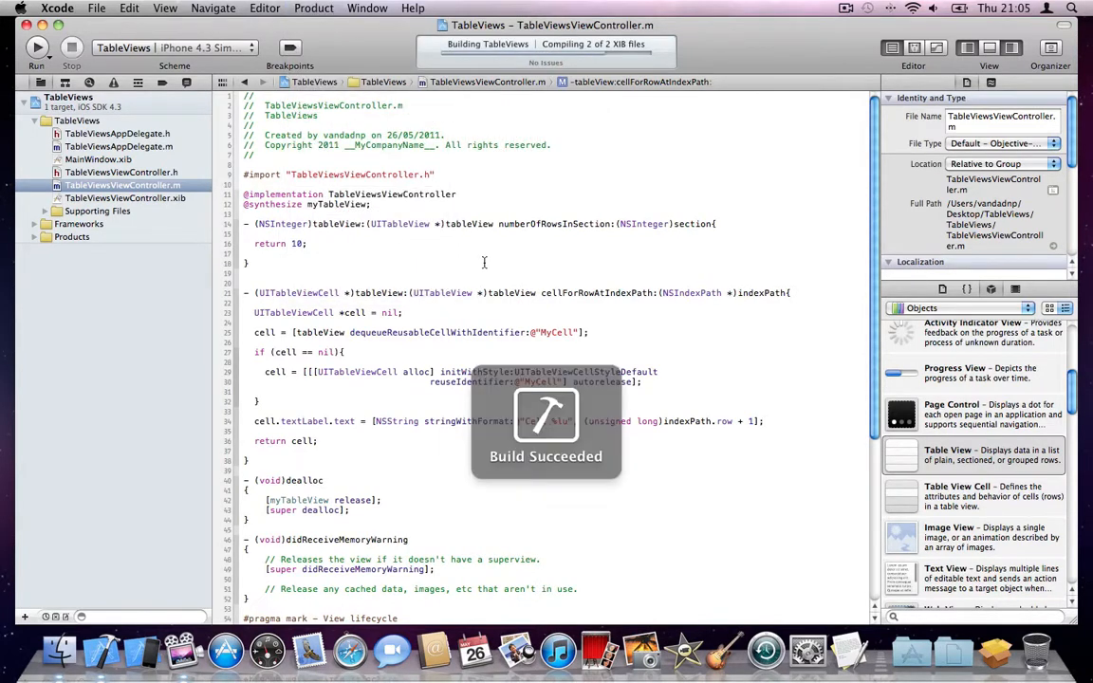
left_click(265, 8)
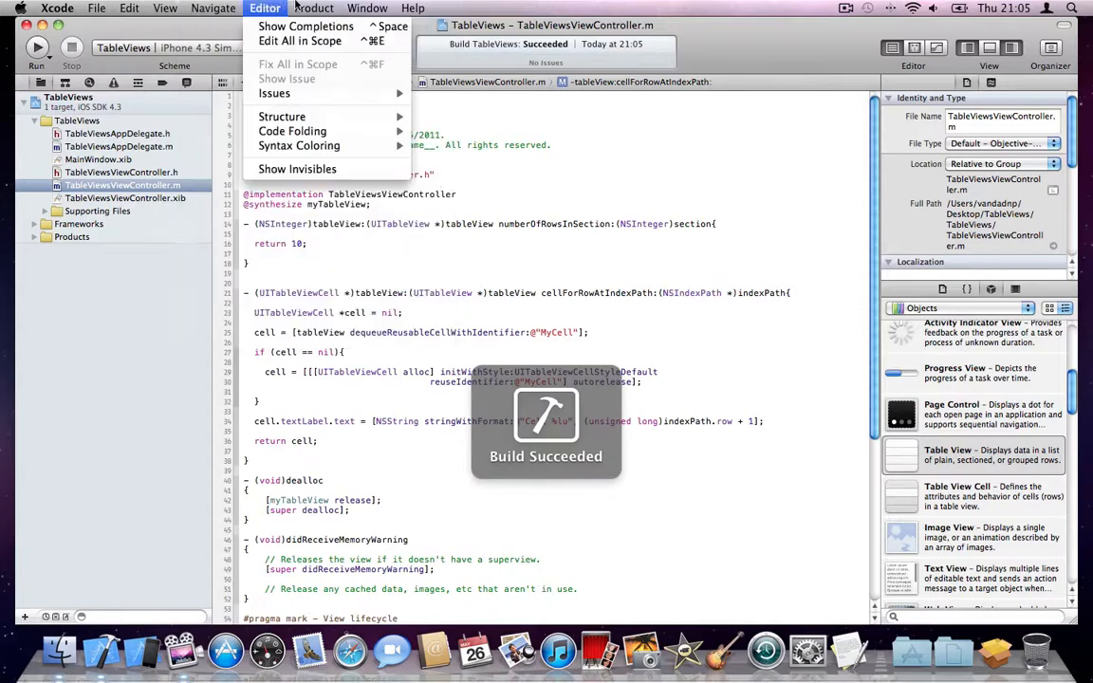
left_click(313, 8)
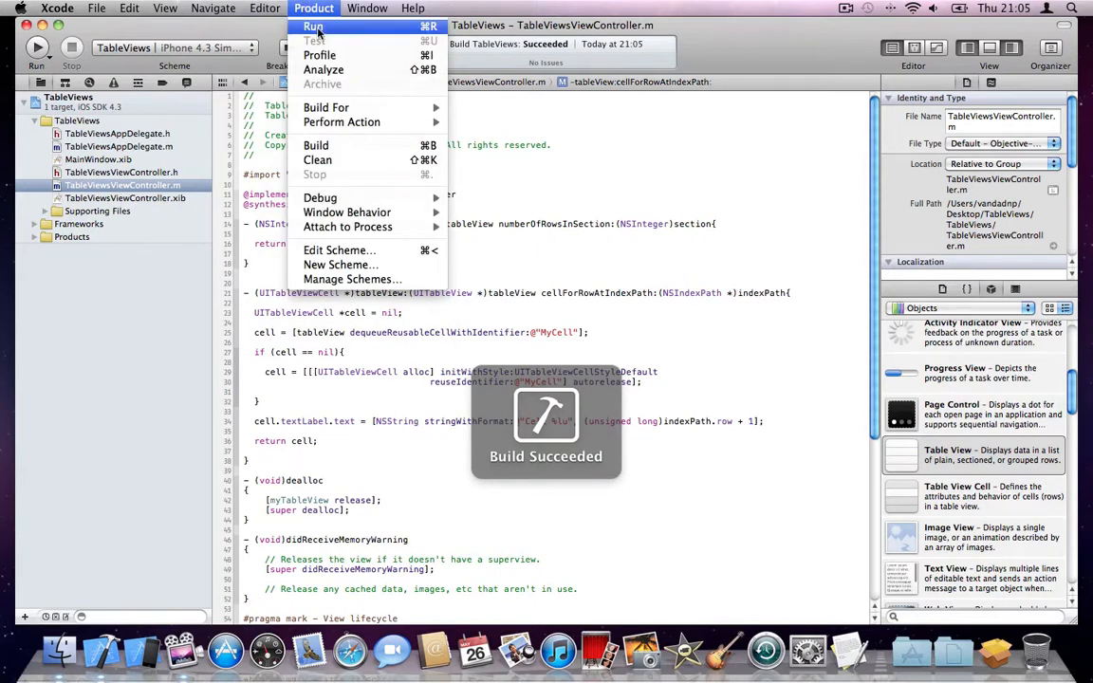
left_click(311, 27)
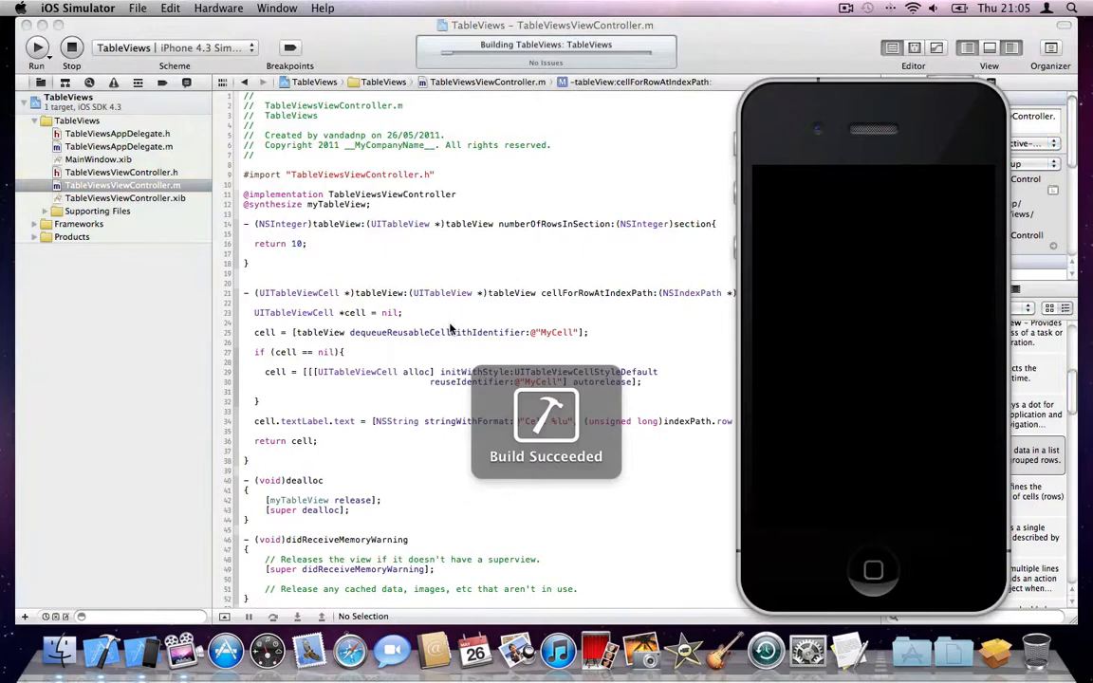
Scroll the running app's table to confirm rows Cell 1 through Cell 10 appear.
left_click(37, 48)
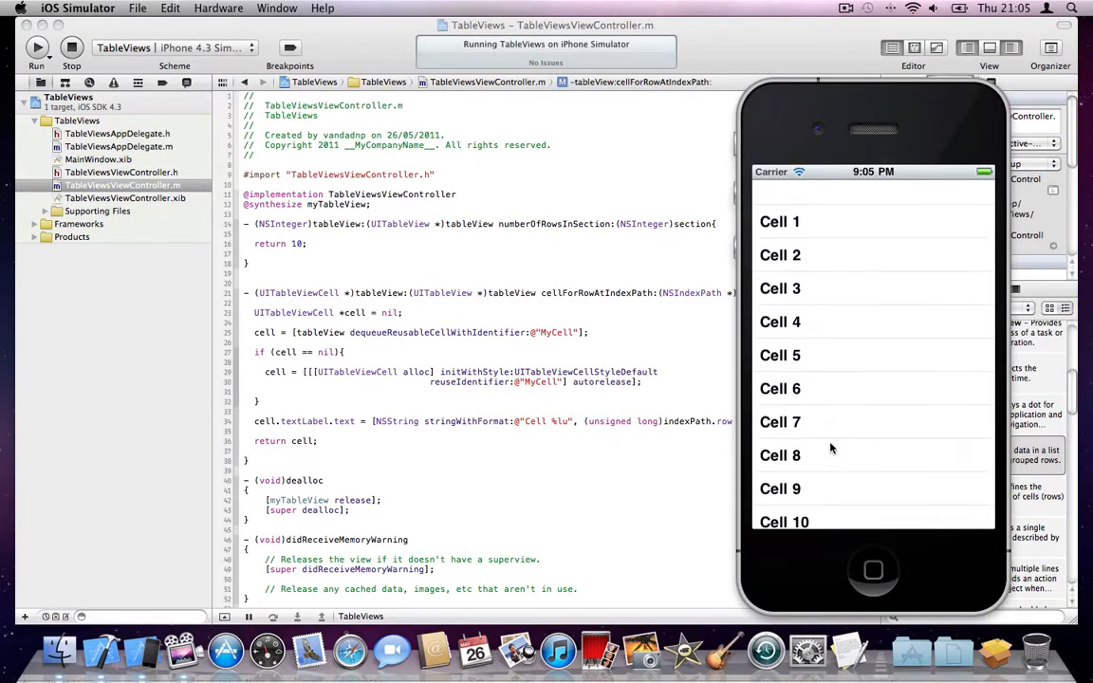
scroll("up", 3)
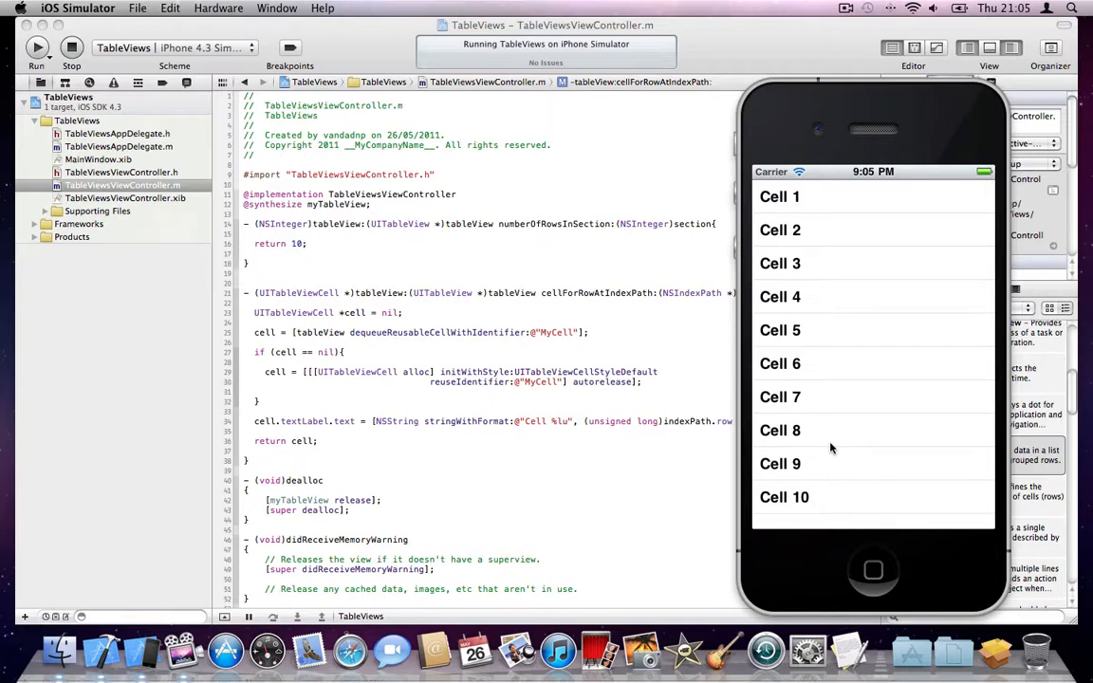